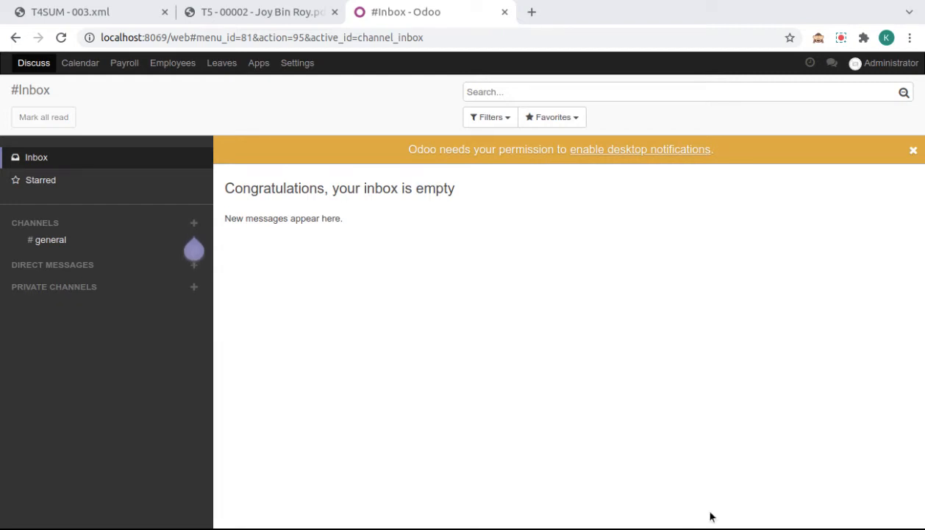
mouse_move(684, 514)
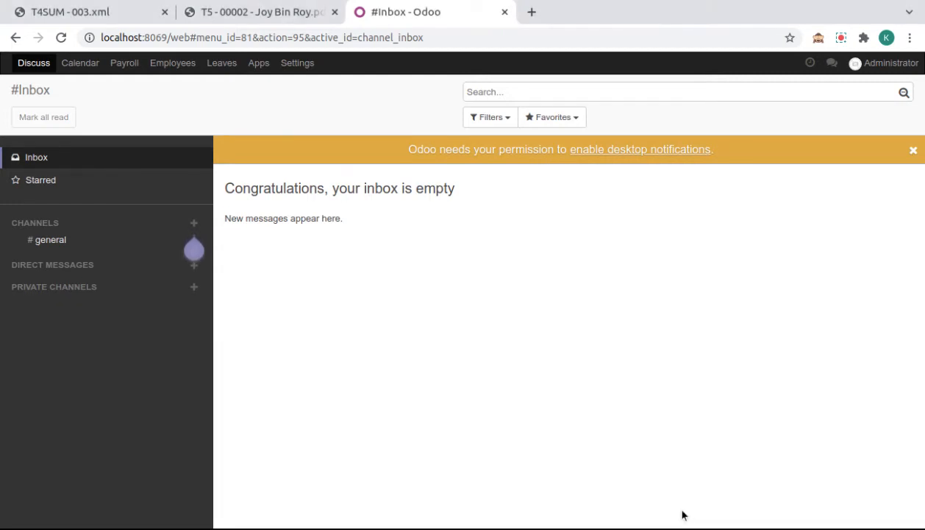
mouse_move(661, 425)
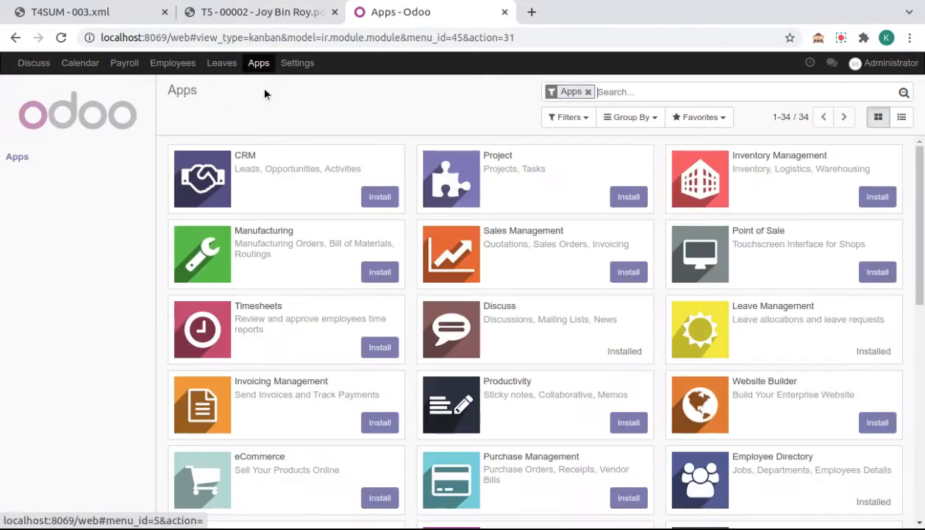
mouse_move(464, 169)
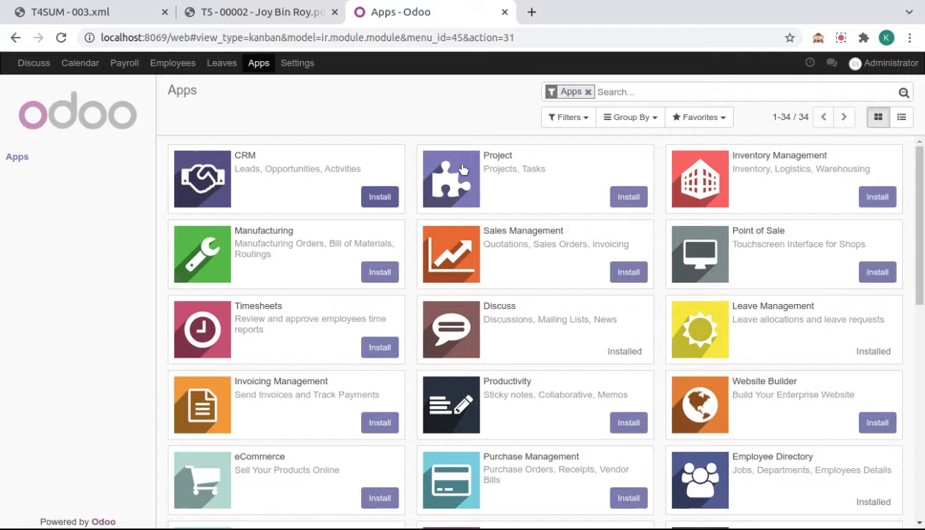
- Search the Apps list for 'payroll T4/T5 slips' and show the Silent Infotech module card
type("payroll")
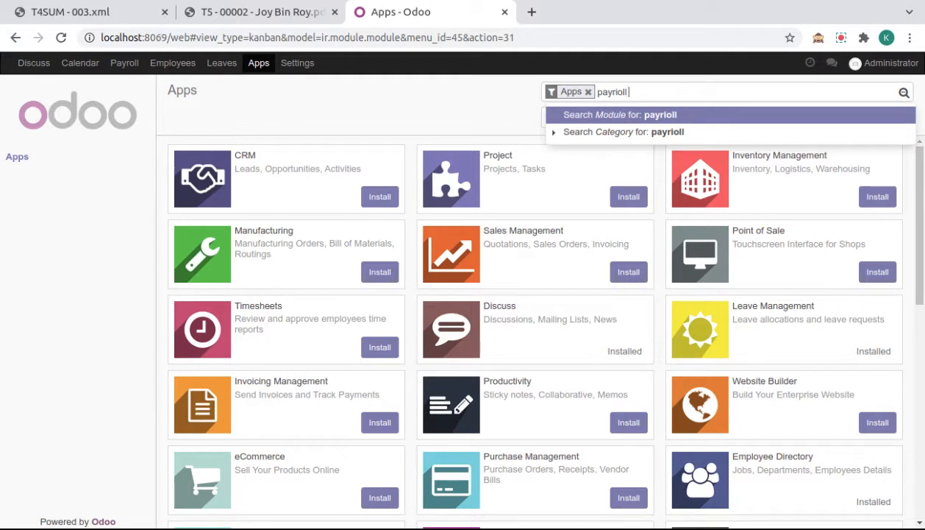
key("BackSpace")
type(" T4/T5 s")
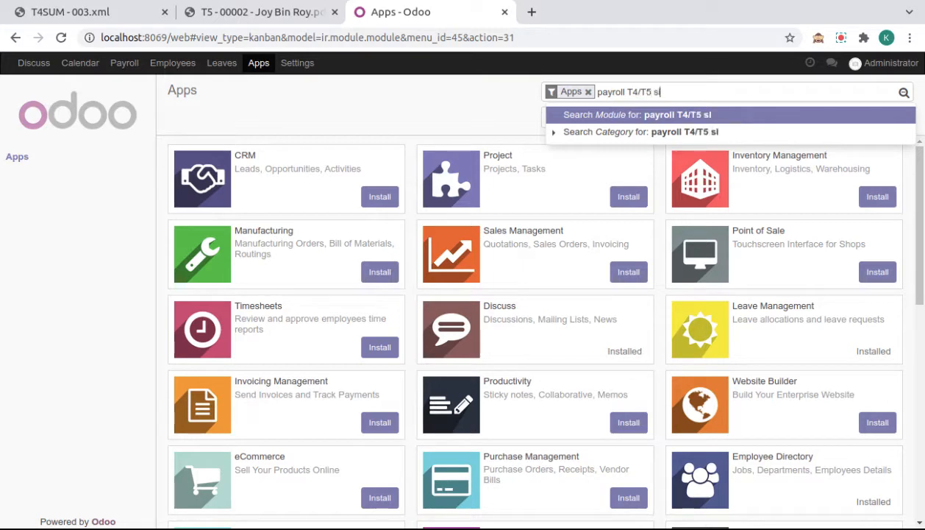
left_click(639, 114)
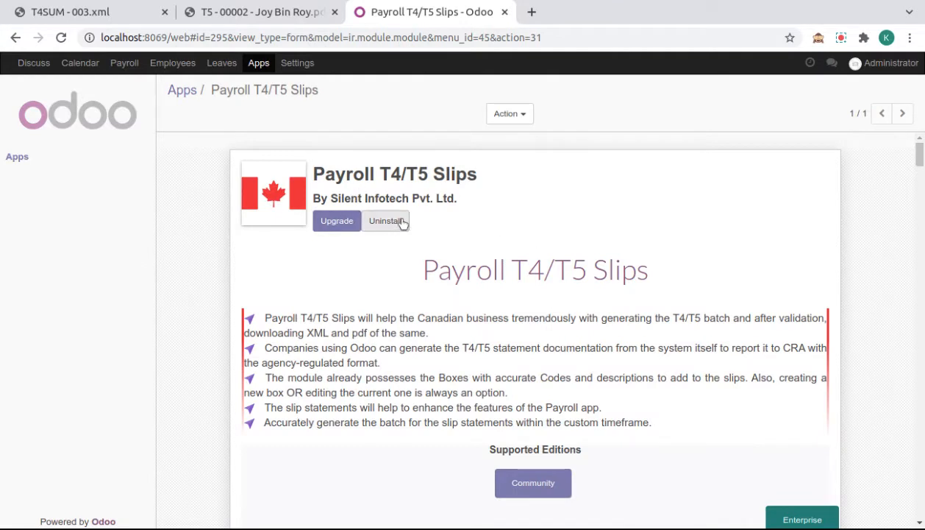
mouse_move(528, 222)
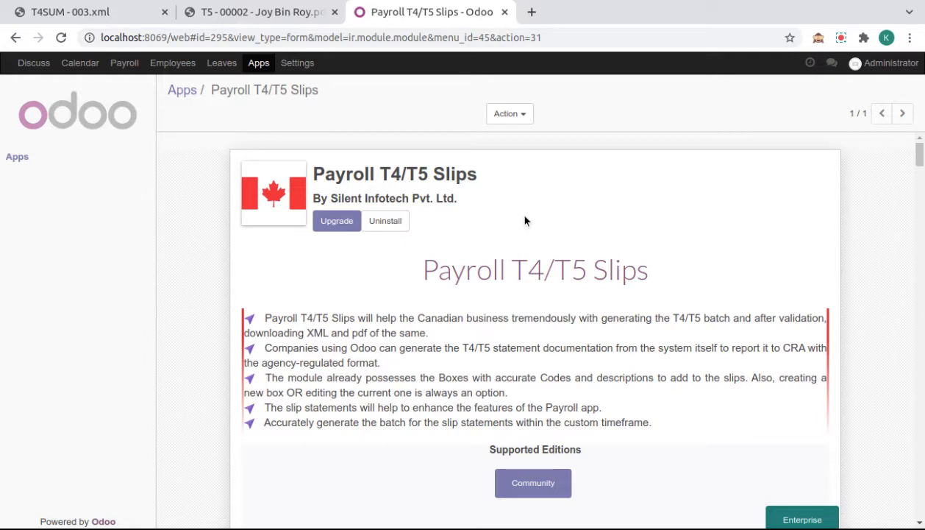
- Edit My Company's Canada Payroll tab showing CRA number 123456789RP0001 and T5 number 123456789RZ0001
left_click(298, 62)
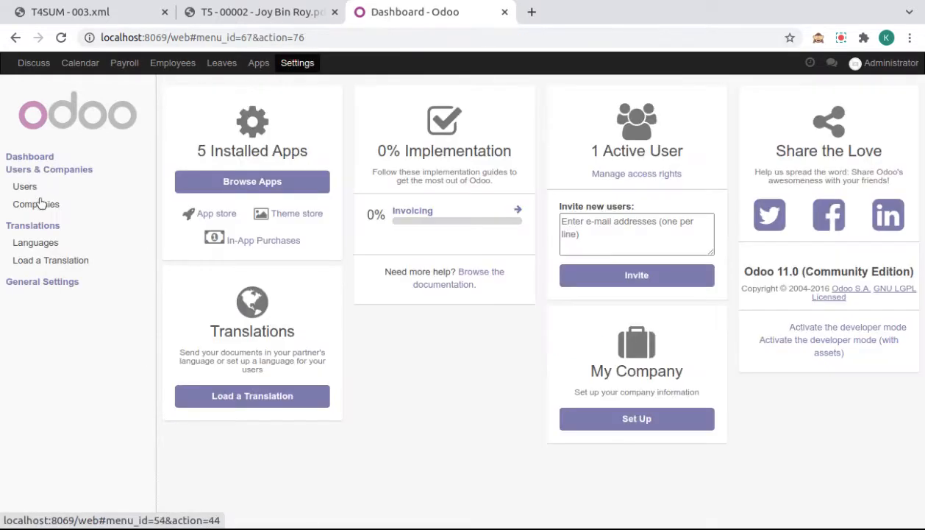
left_click(35, 204)
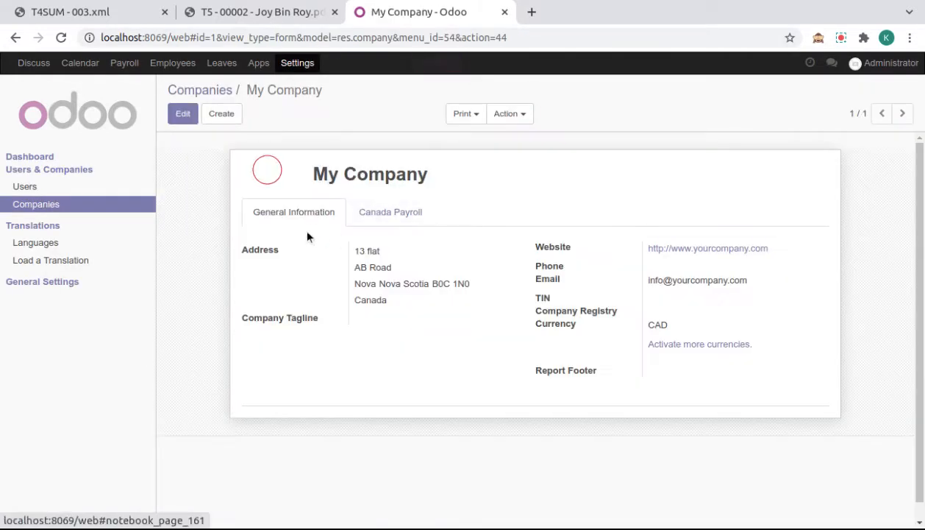
left_click(391, 211)
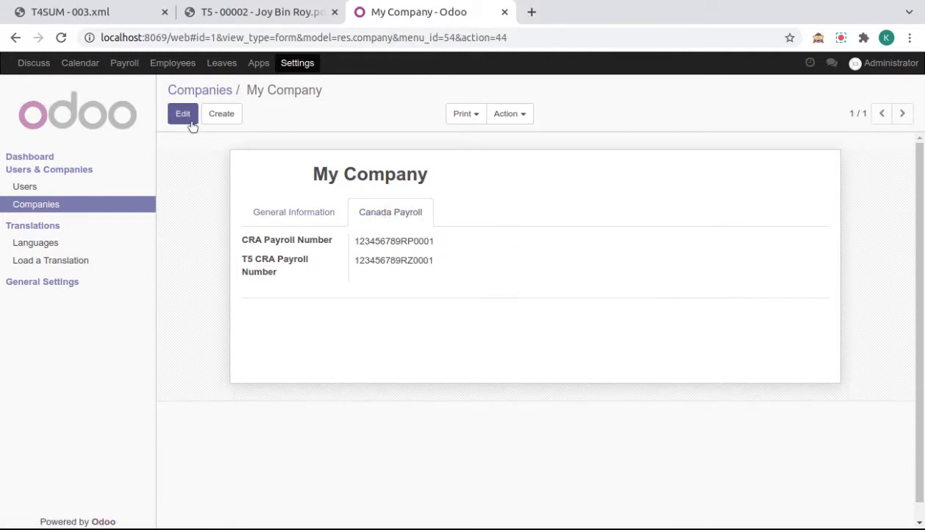
left_click(182, 113)
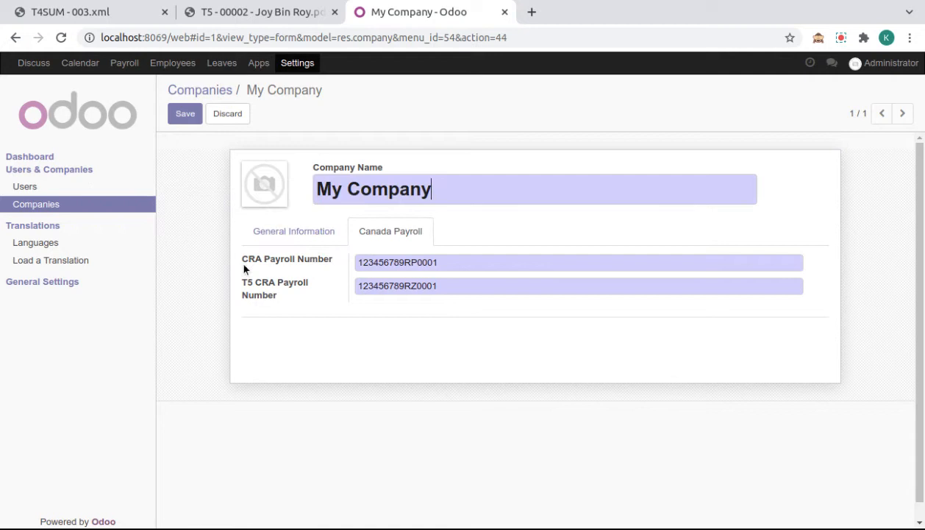
mouse_move(274, 288)
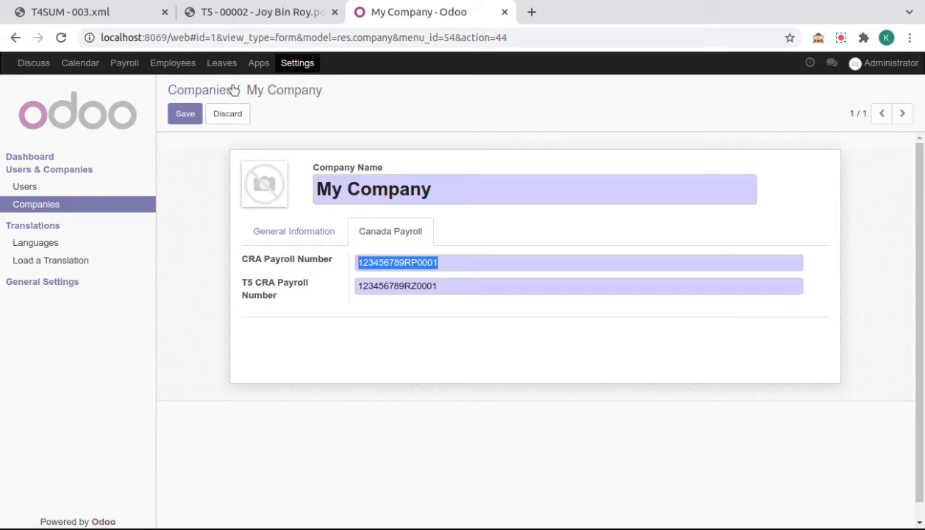
mouse_move(258, 63)
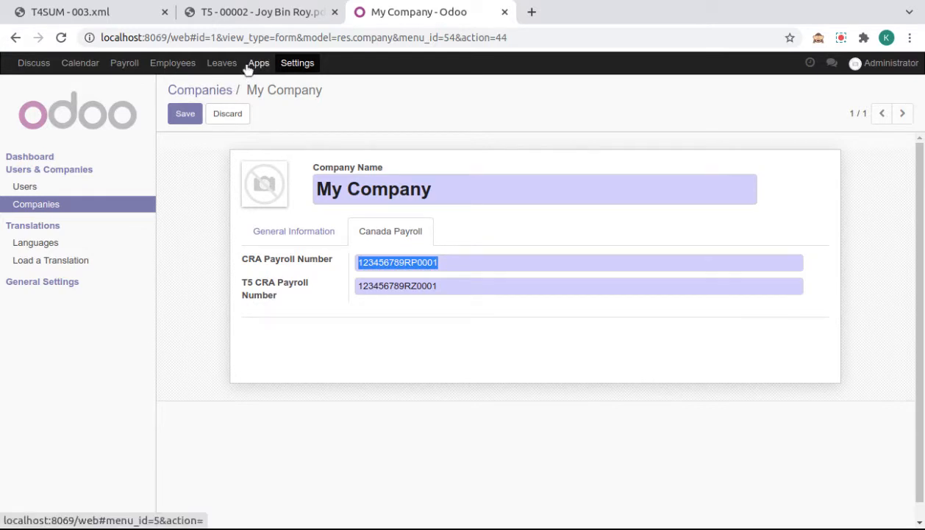
mouse_move(222, 63)
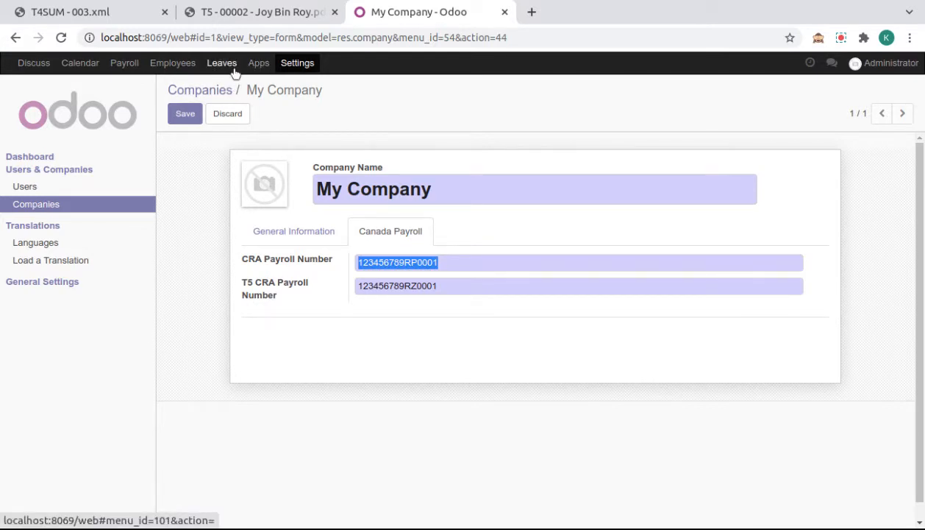
mouse_move(124, 62)
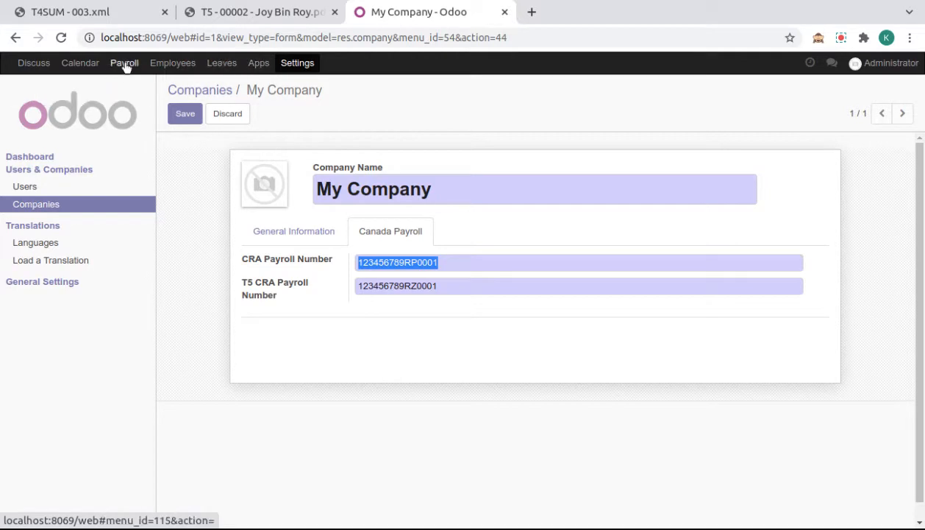
- Show the eight T4 boxes under Payroll's Canada Payroll configuration
left_click(124, 63)
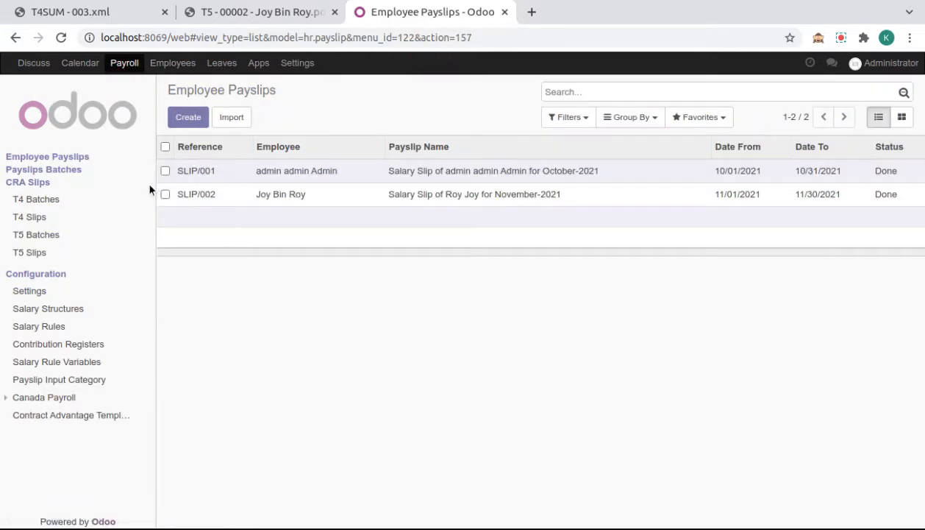
left_click(44, 397)
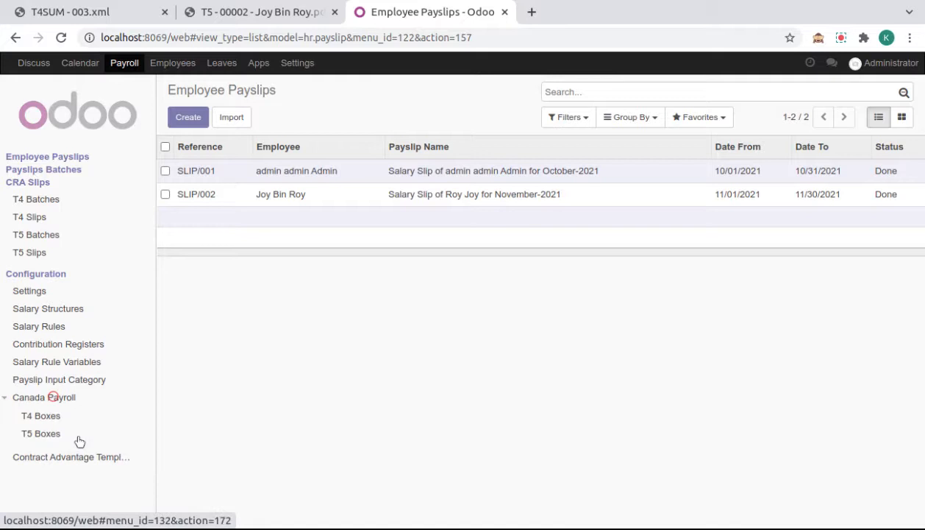
left_click(41, 416)
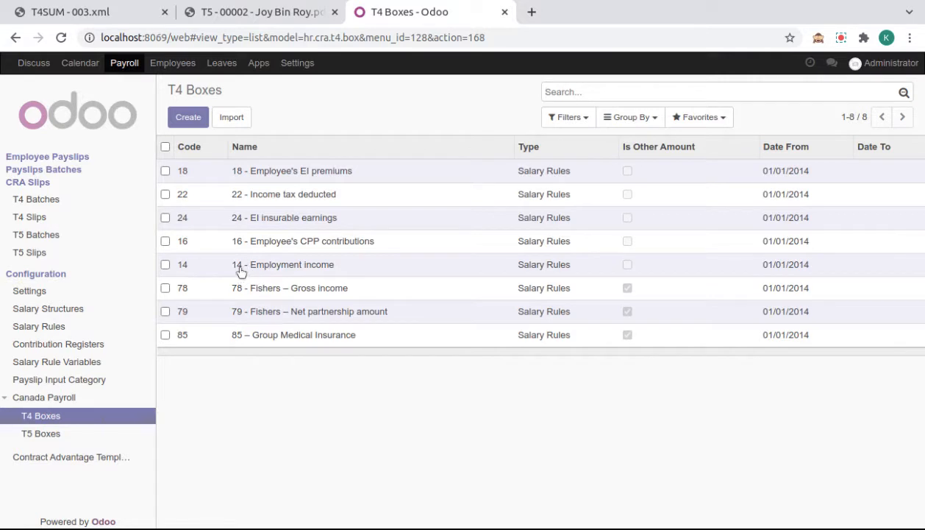
- Edit box 14 - Employment income with XML tag empt_incamt and Gross Harvester rule
left_click(287, 264)
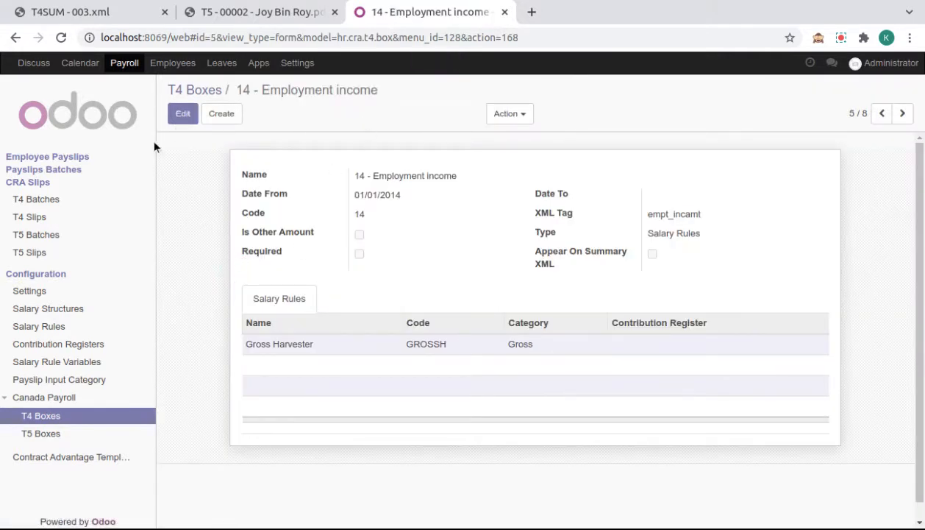
left_click(182, 114)
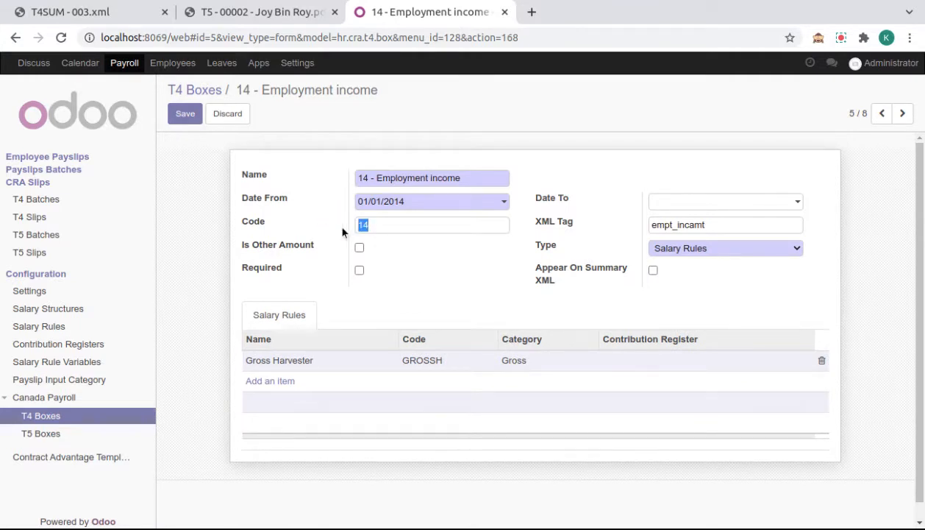
mouse_move(443, 186)
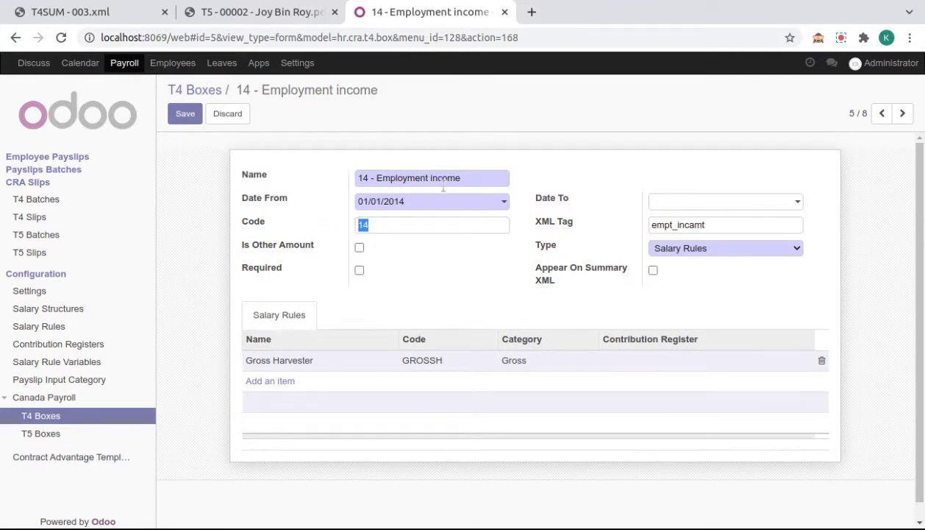
left_click(432, 177)
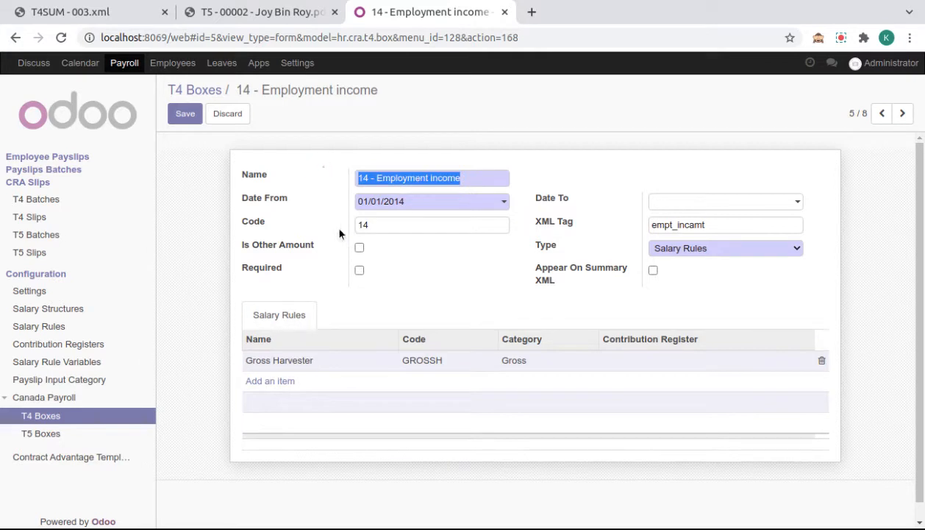
mouse_move(321, 252)
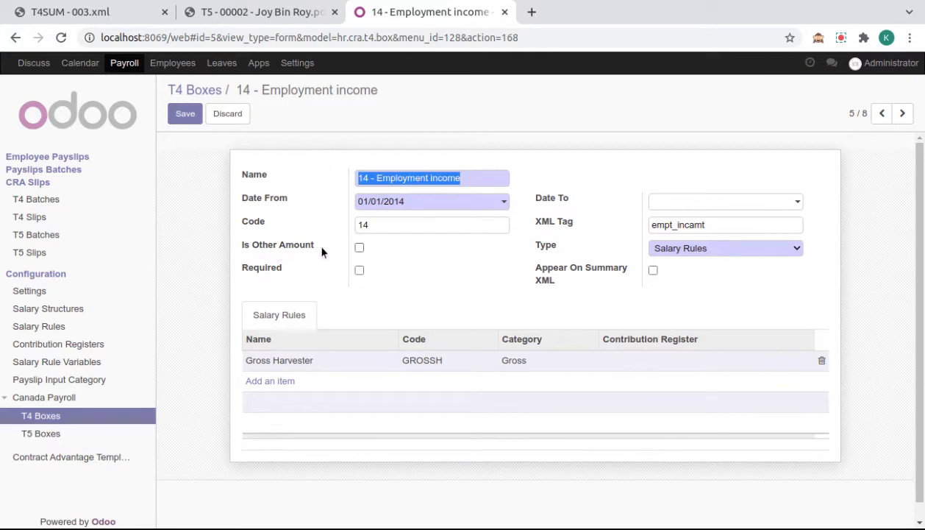
mouse_move(536, 224)
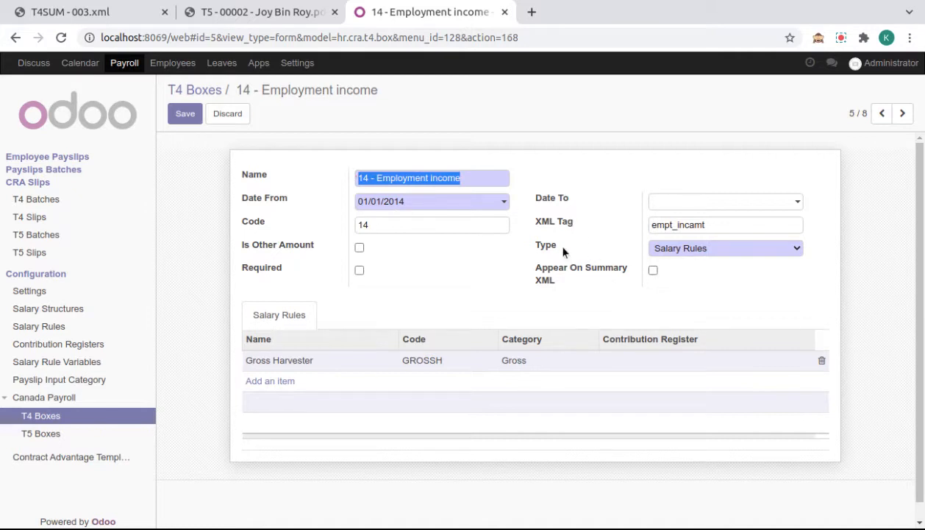
mouse_move(620, 275)
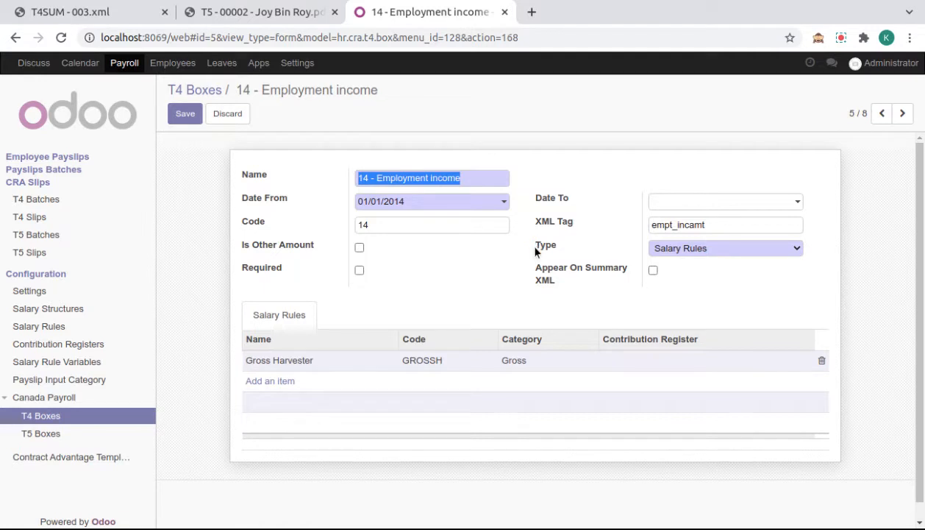
mouse_move(809, 273)
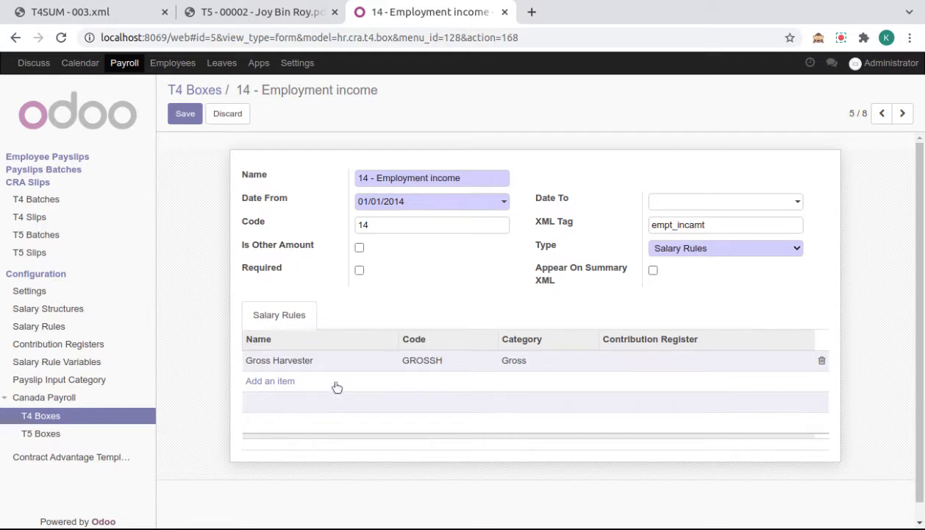
mouse_move(463, 381)
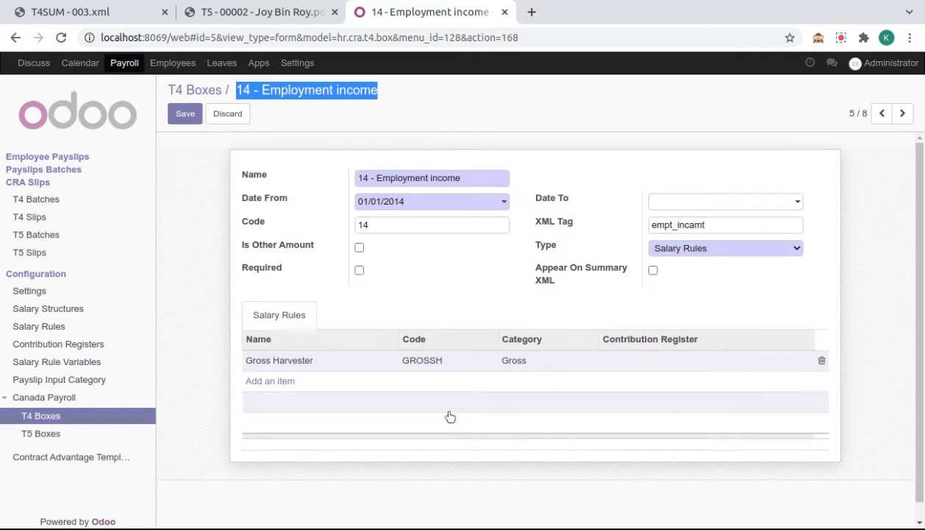
mouse_move(61, 177)
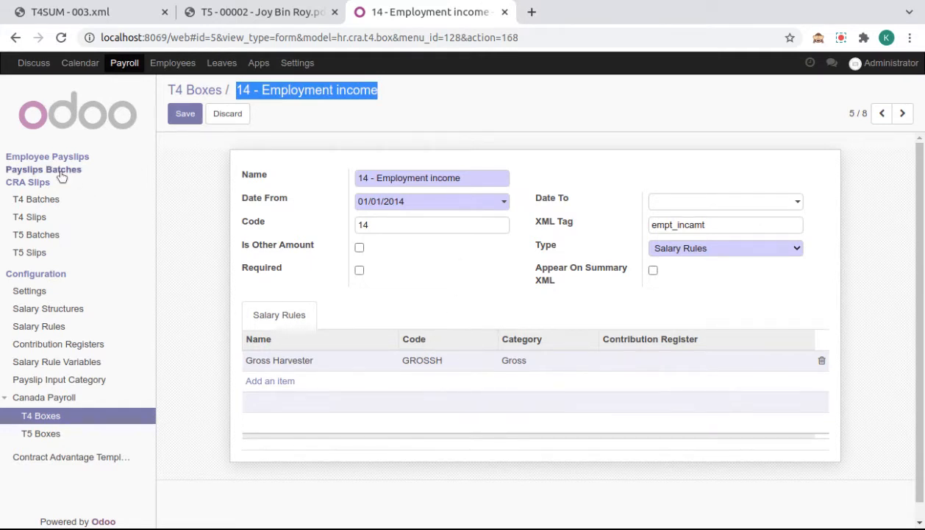
left_click(173, 62)
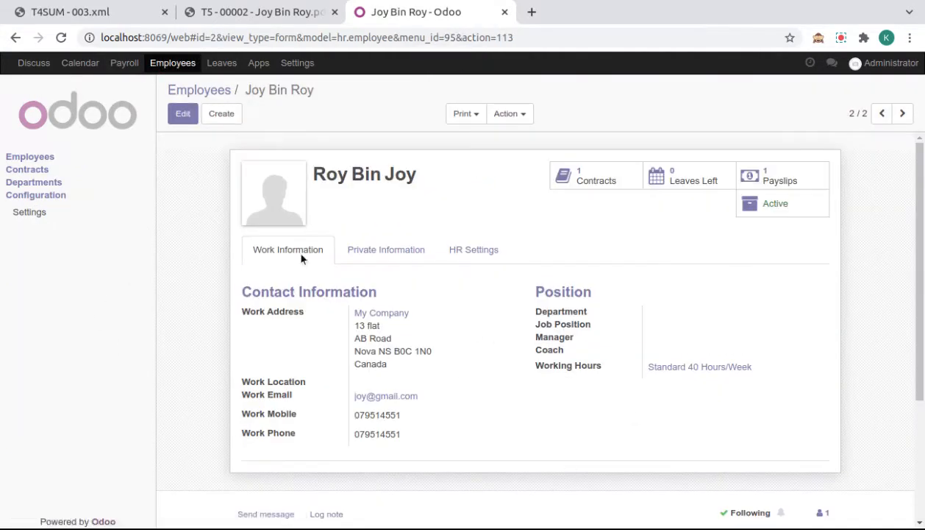
left_click(385, 249)
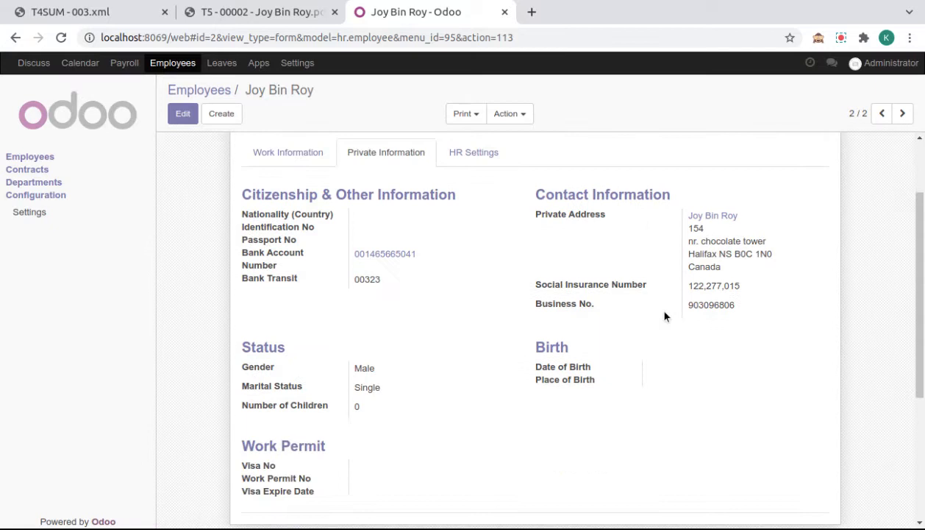
left_click(183, 113)
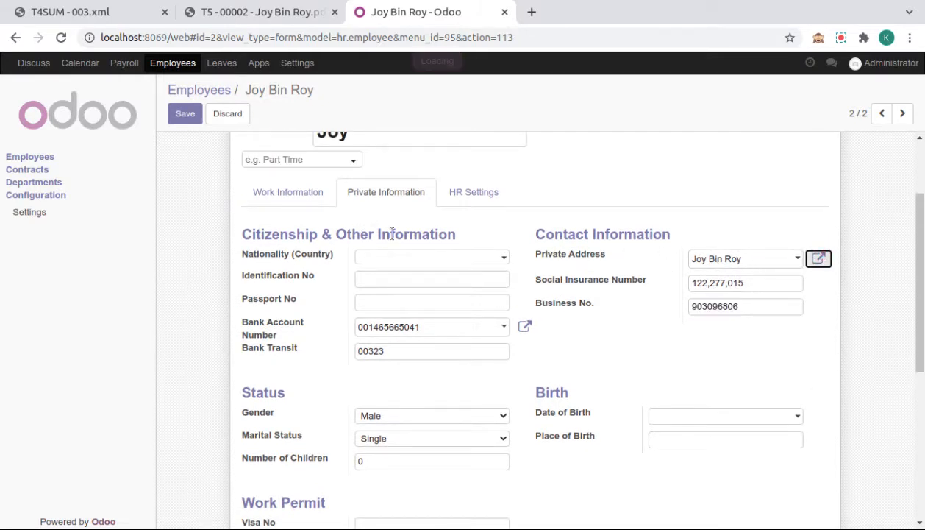
left_click(818, 258)
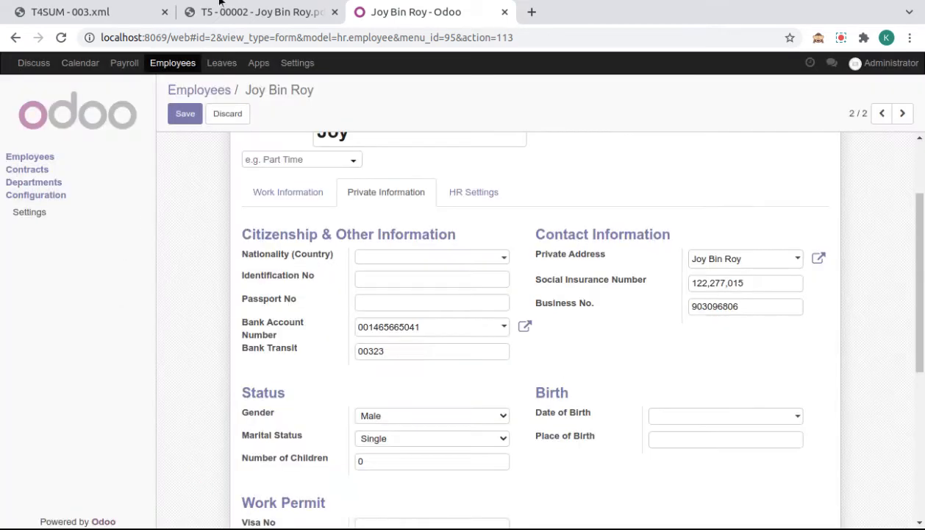
left_click(124, 62)
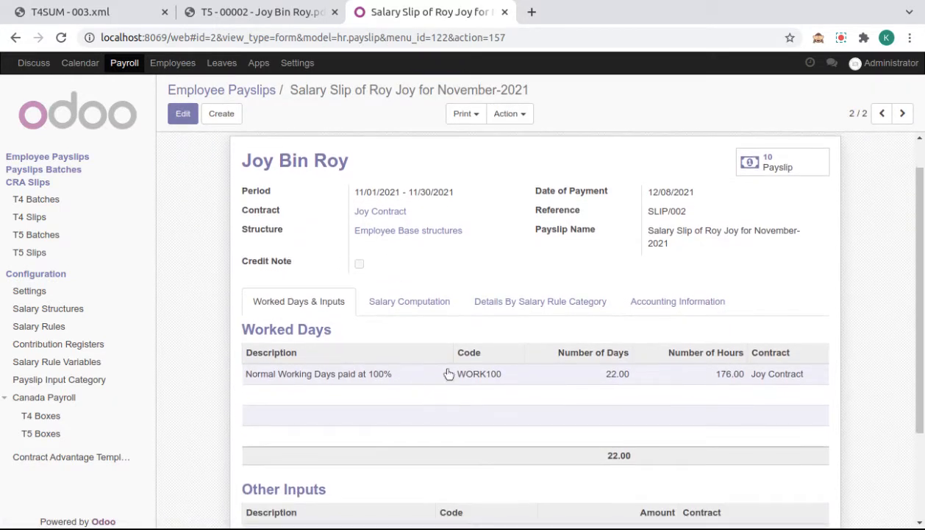
- Show the payslip's computation lines: Basic Salary 30,000.00 and Income Tax 1,000.00
left_click(409, 301)
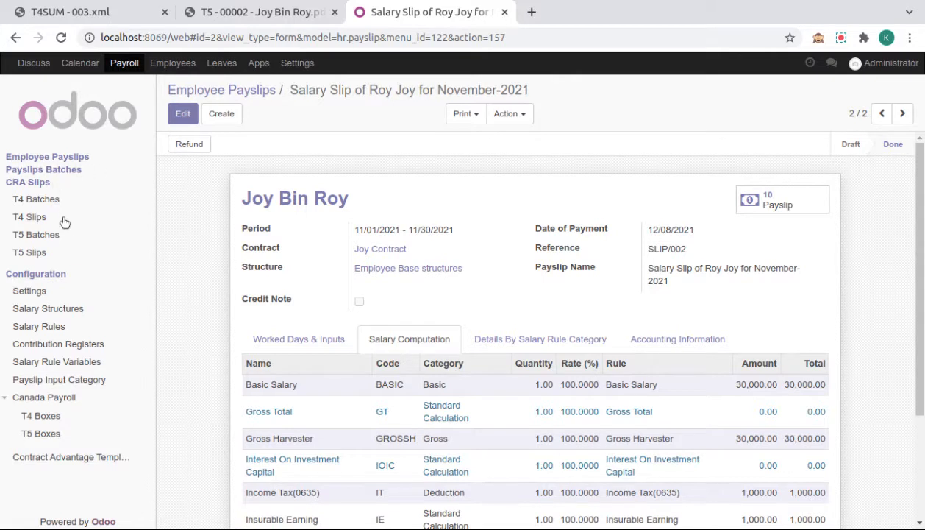
mouse_move(36, 199)
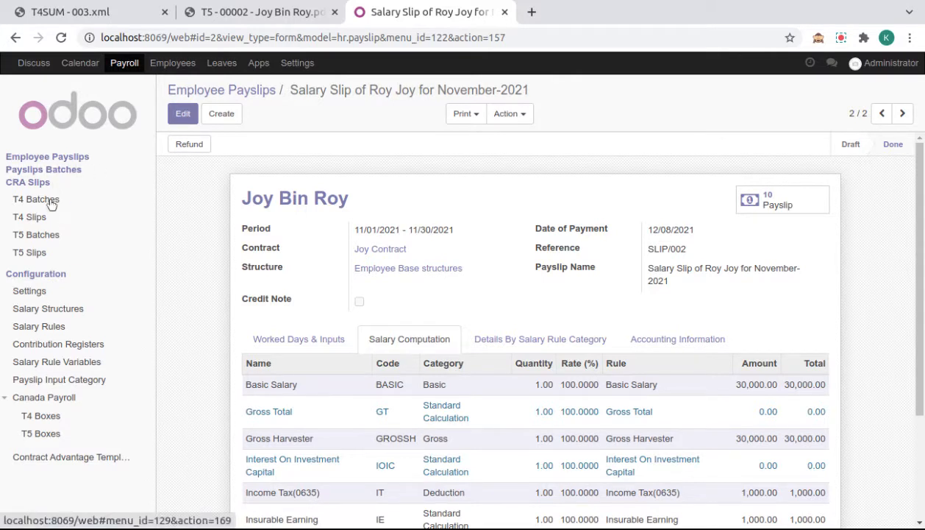
- Create a T4 batch for fiscal year 2021 dated 01/01/2021 to 12/31/2021 and save it
left_click(36, 199)
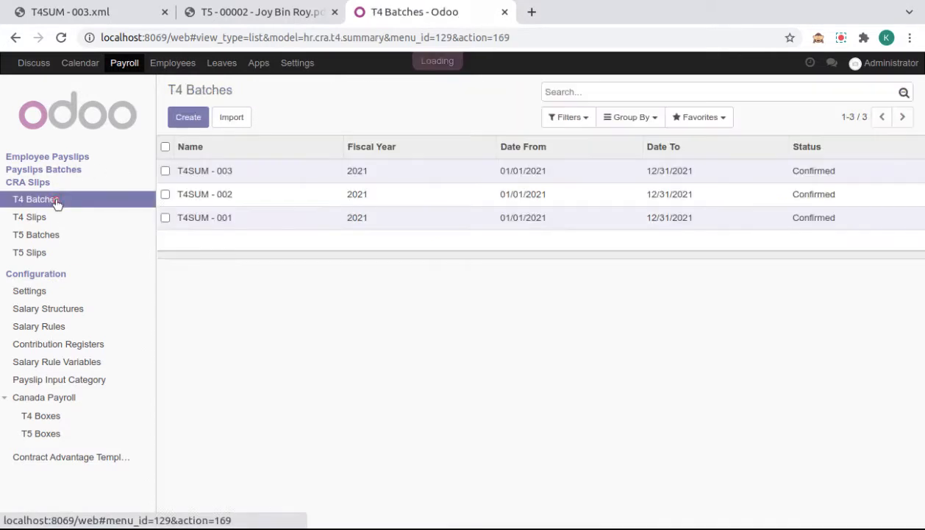
left_click(36, 199)
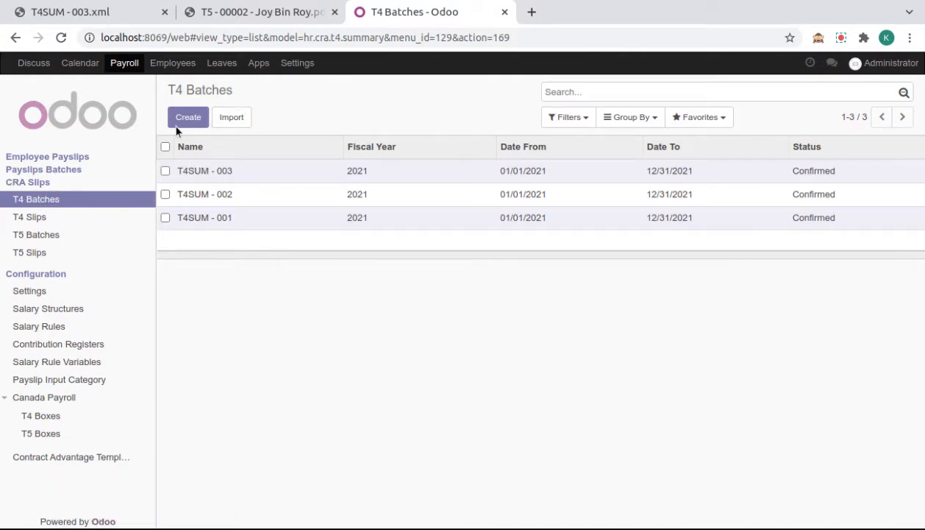
left_click(188, 117)
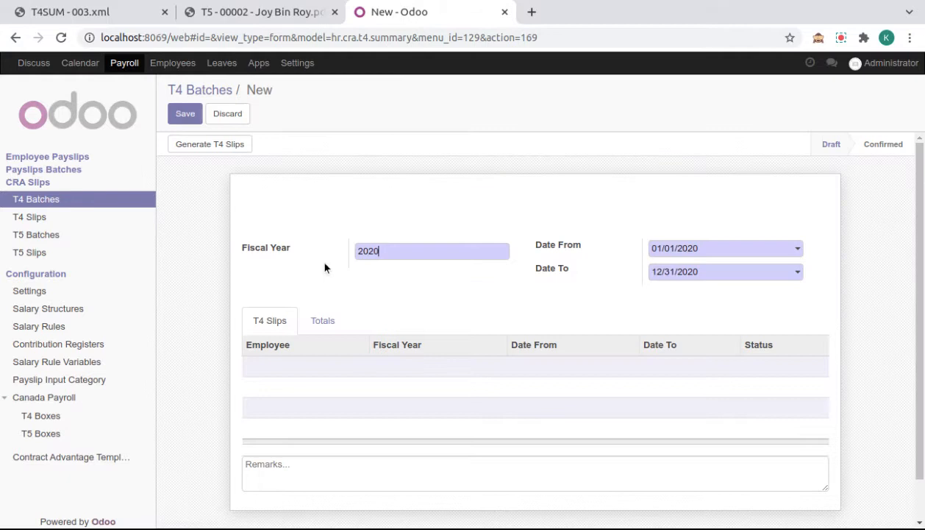
key("BackSpace")
type("1")
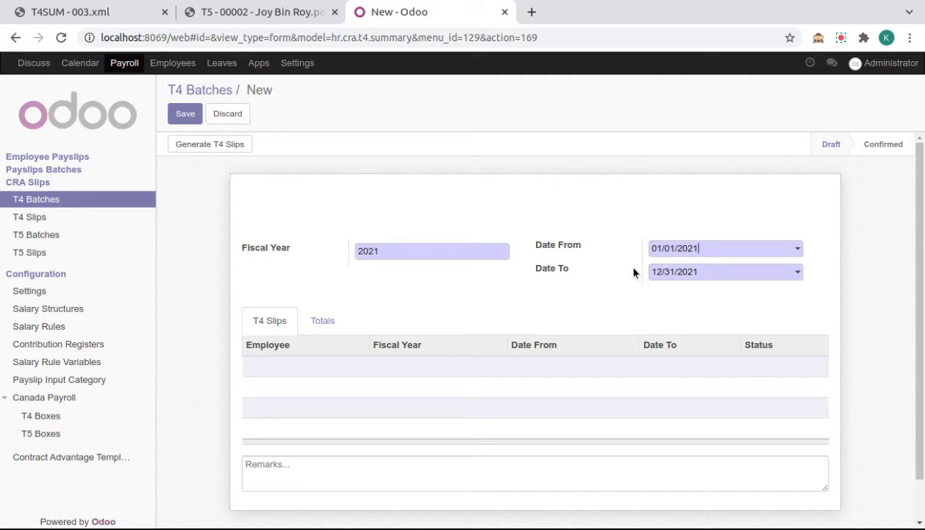
mouse_move(550, 249)
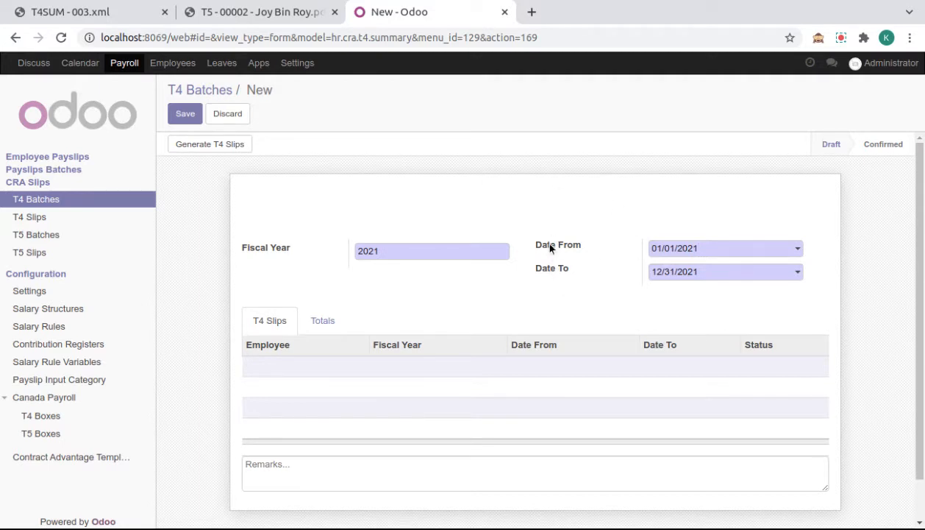
mouse_move(684, 294)
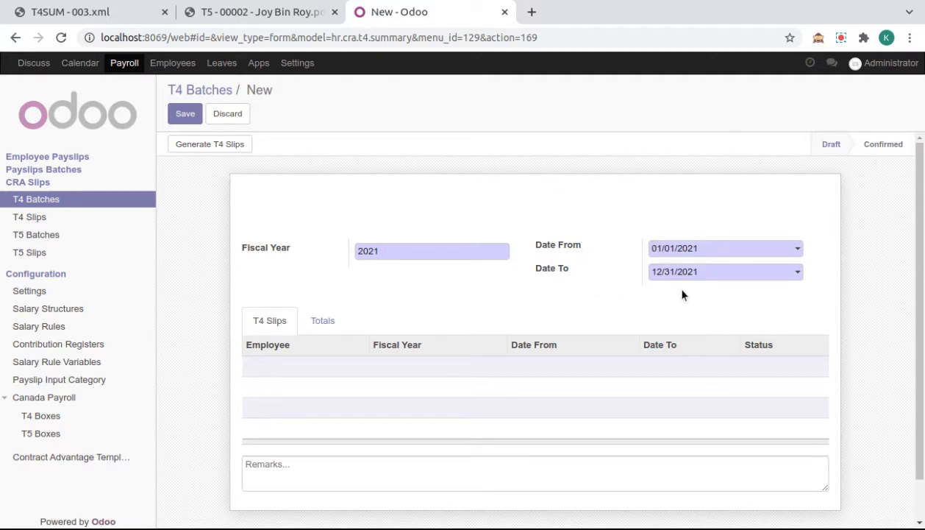
left_click(713, 248)
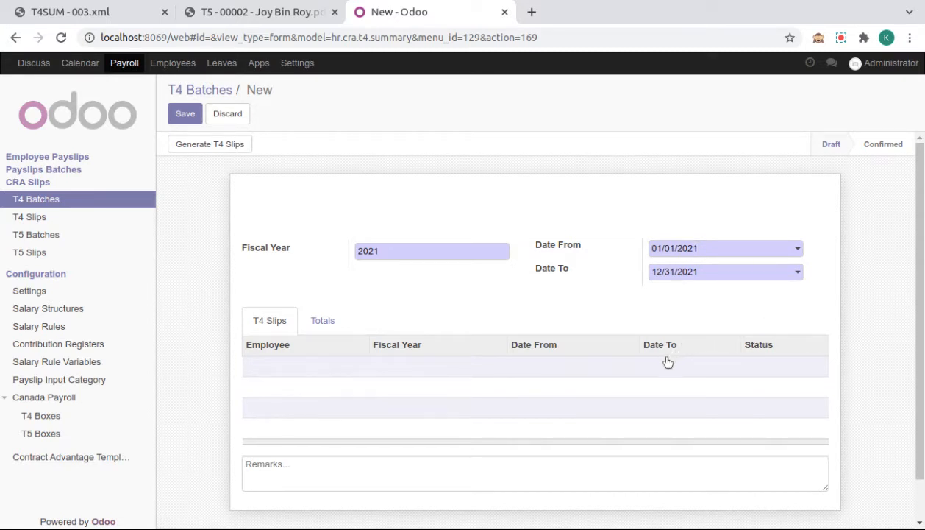
left_click(713, 248)
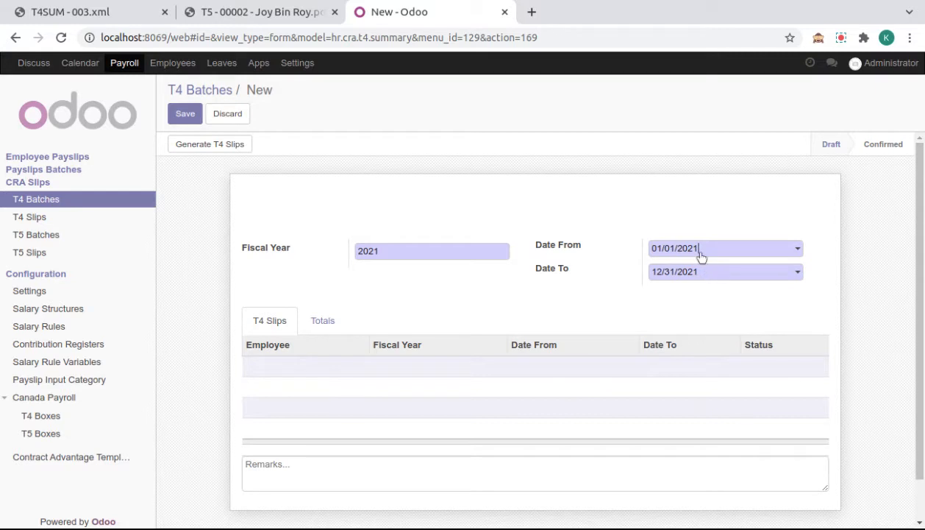
left_click(184, 113)
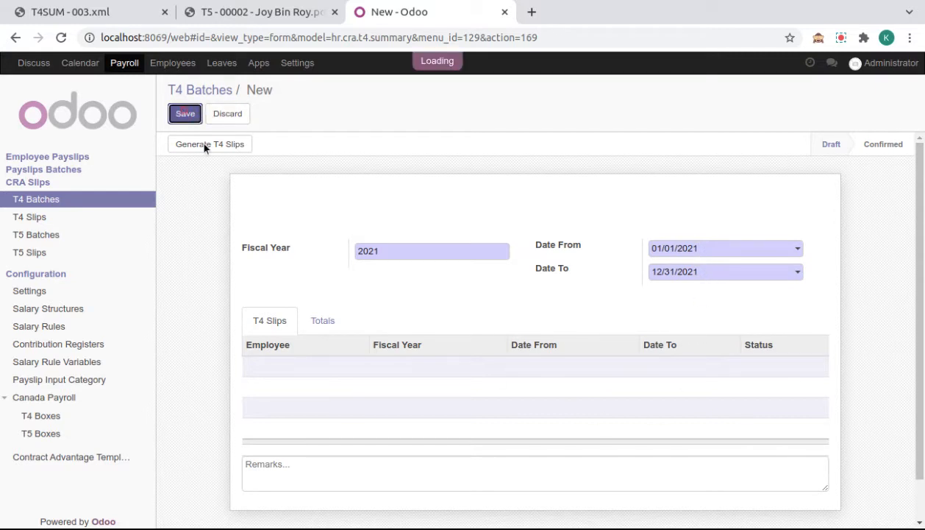
left_click(210, 143)
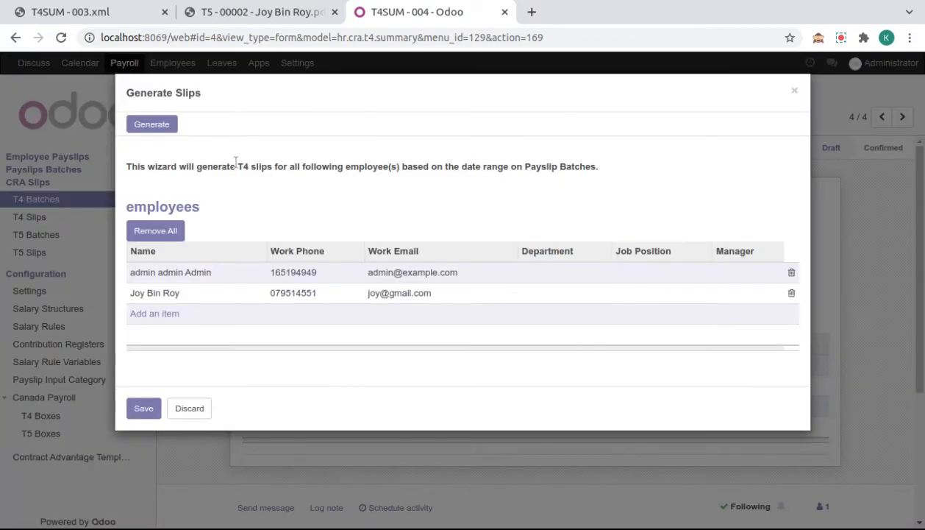
mouse_move(195, 292)
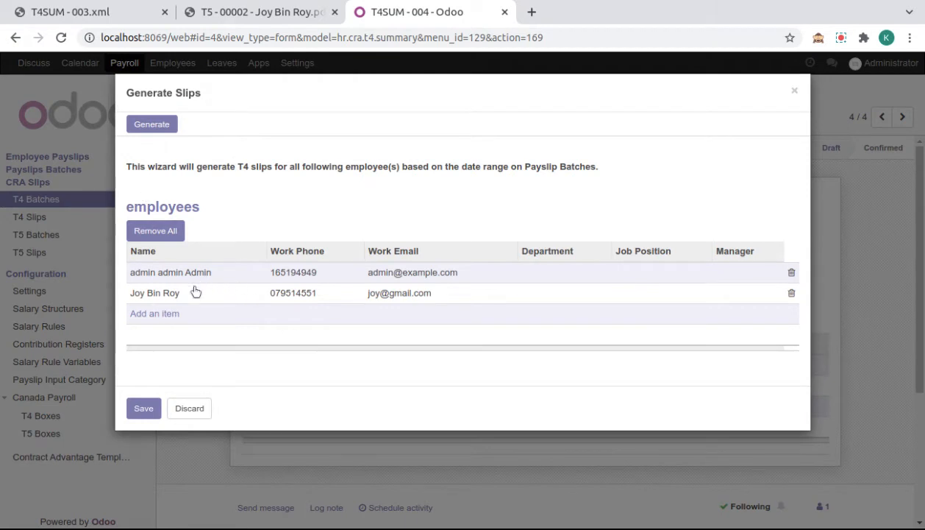
mouse_move(194, 304)
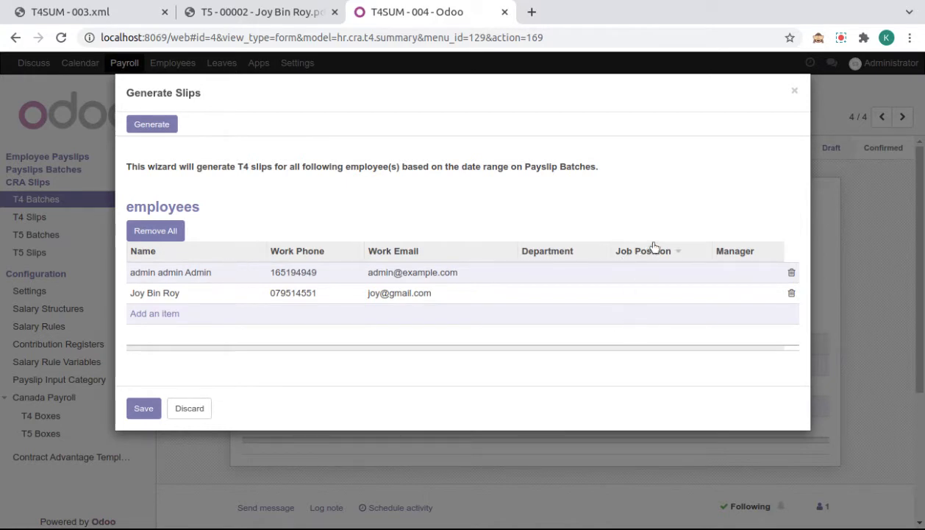
mouse_move(761, 225)
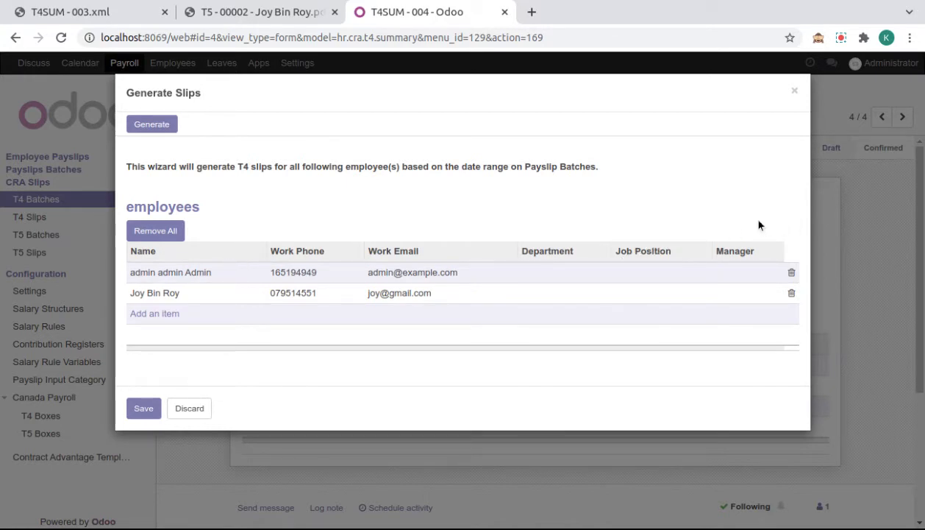
mouse_move(715, 306)
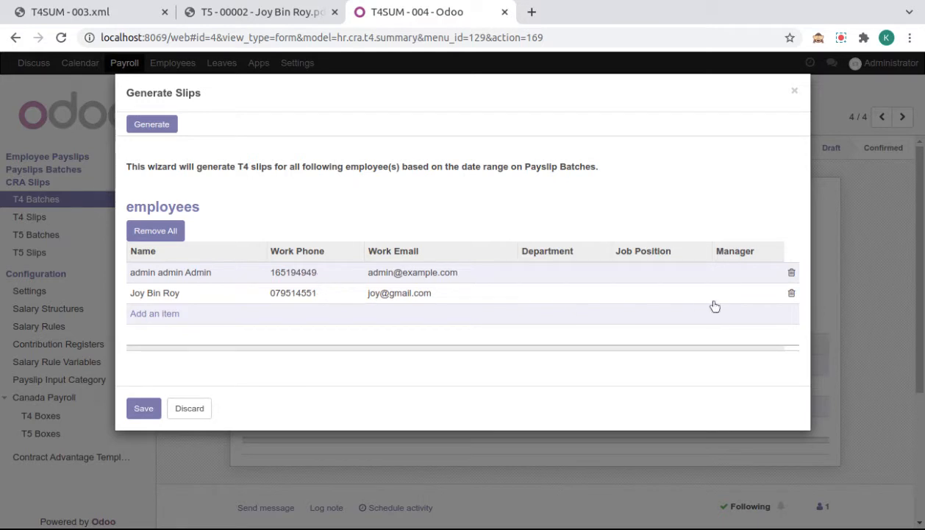
mouse_move(529, 300)
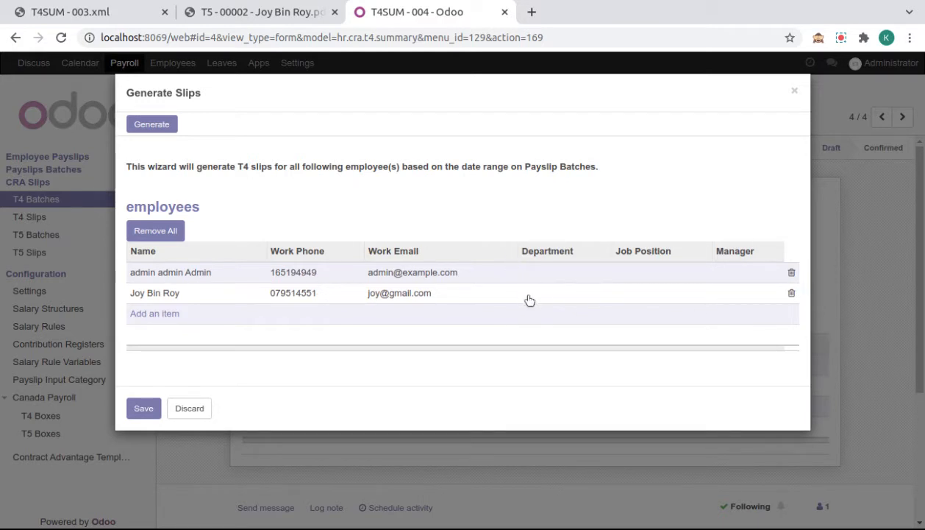
mouse_move(788, 275)
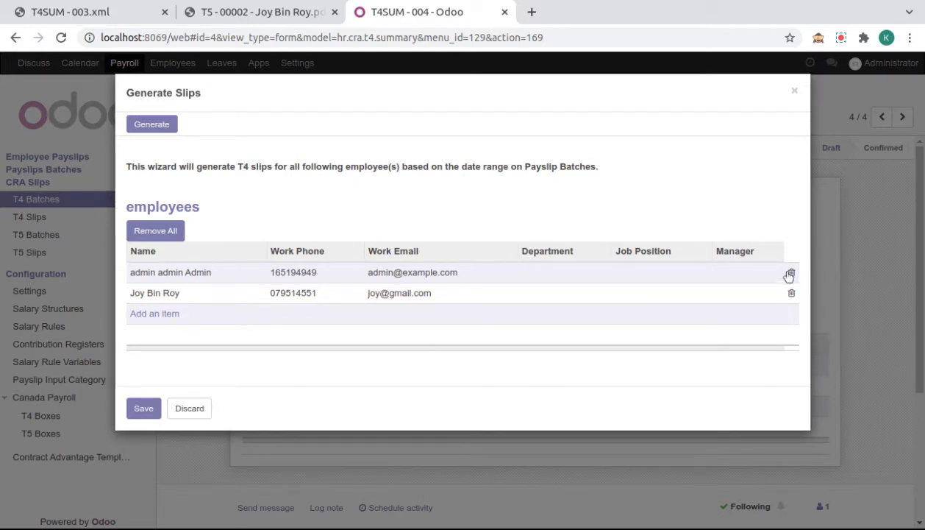
left_click(790, 272)
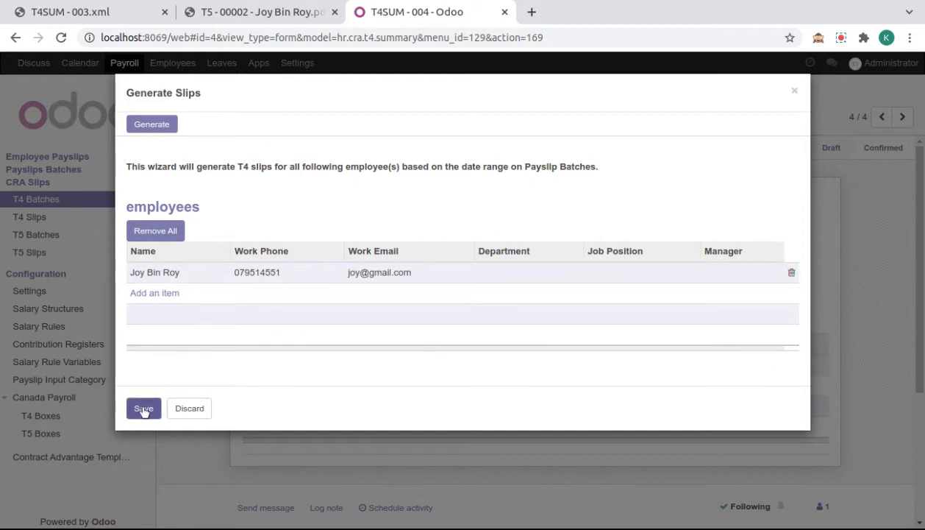
left_click(143, 408)
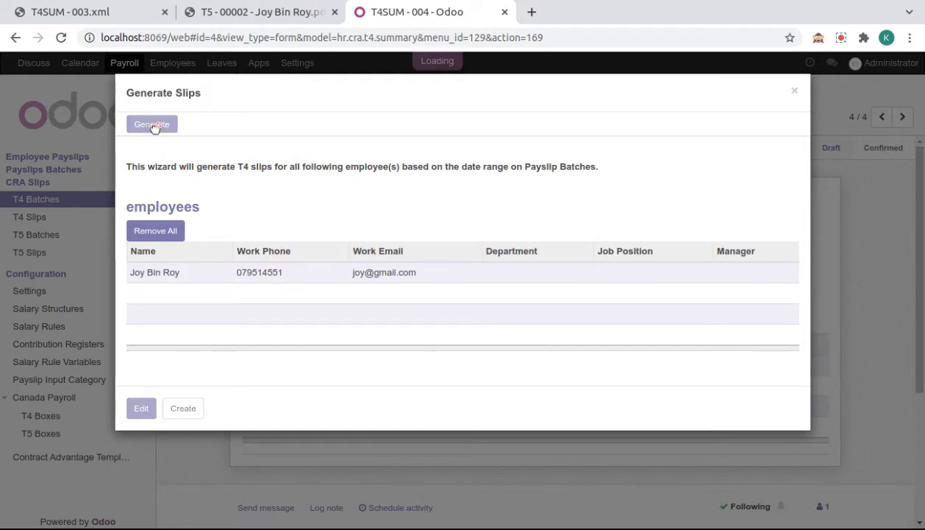
left_click(151, 124)
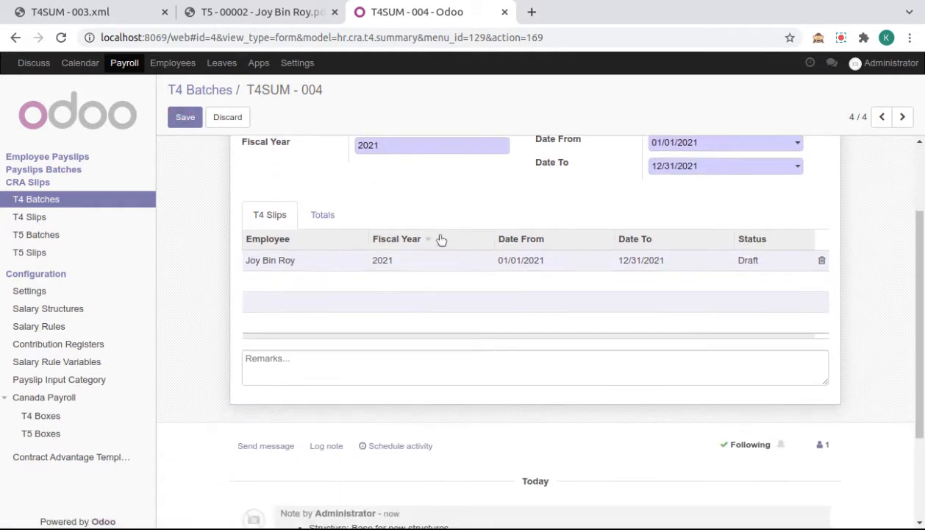
mouse_move(516, 337)
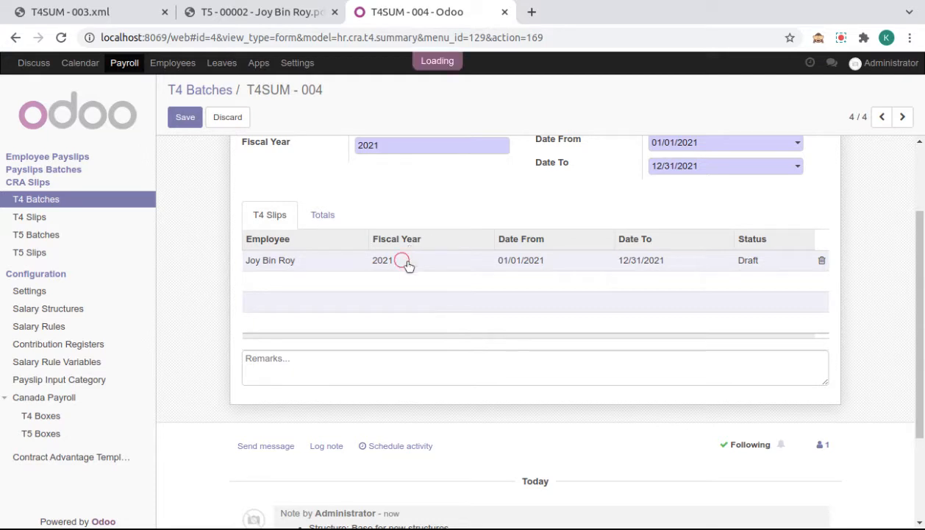
- Change slip T4 - 00005's Box 18 EI premiums from 500.00 to 1,000.00 and save
left_click(382, 260)
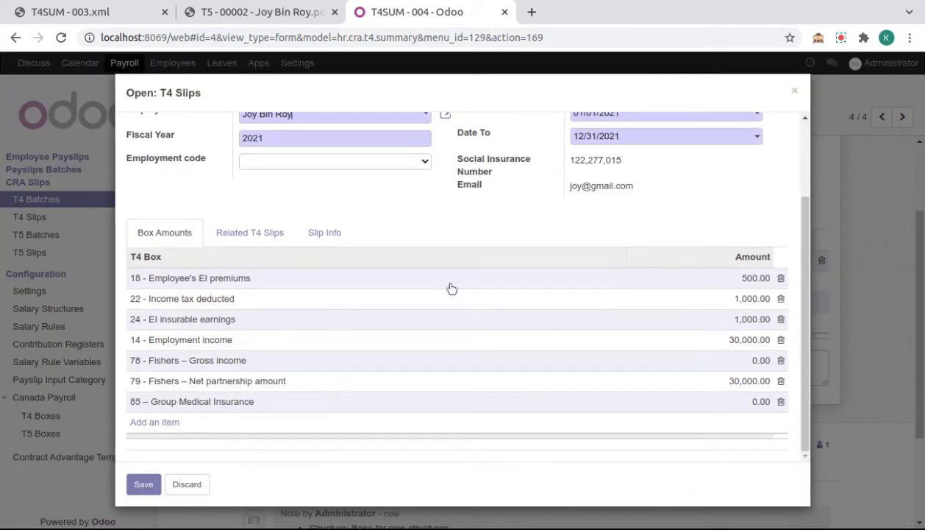
mouse_move(727, 316)
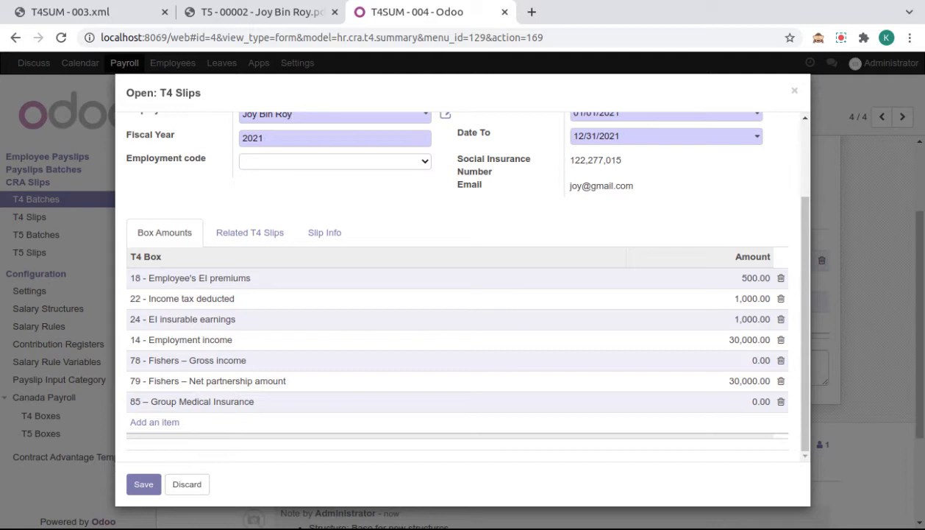
left_click(754, 278)
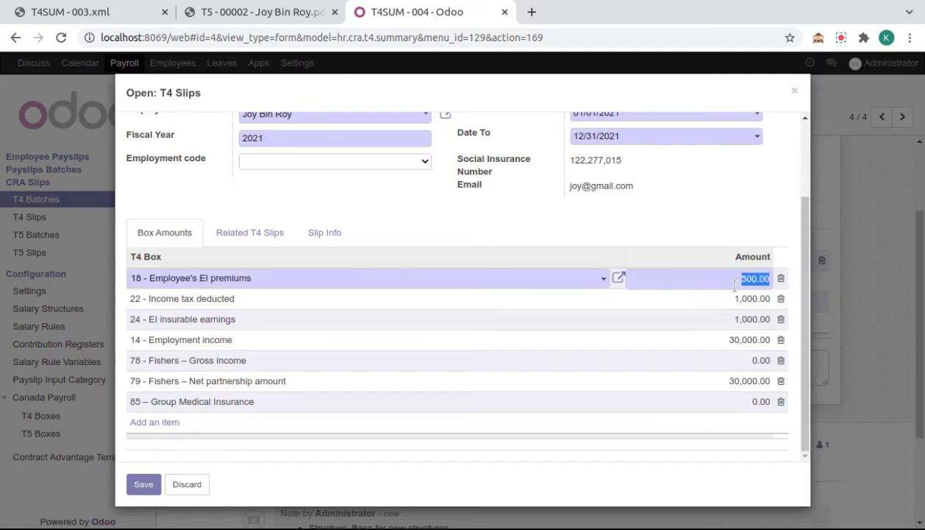
type("10")
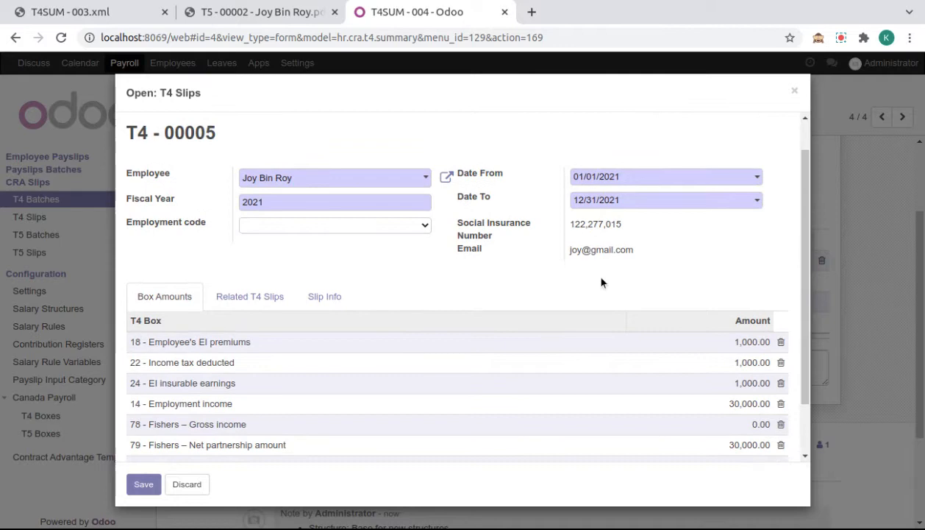
mouse_move(696, 363)
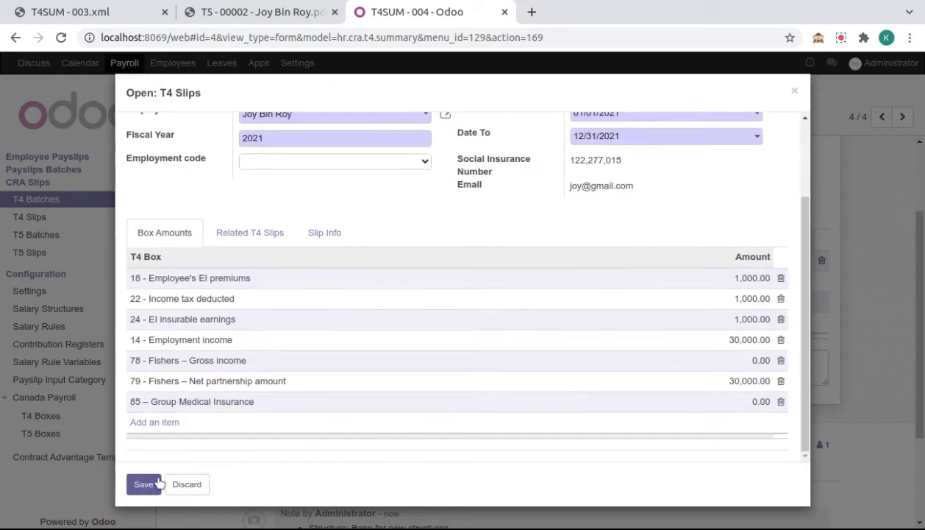
left_click(144, 484)
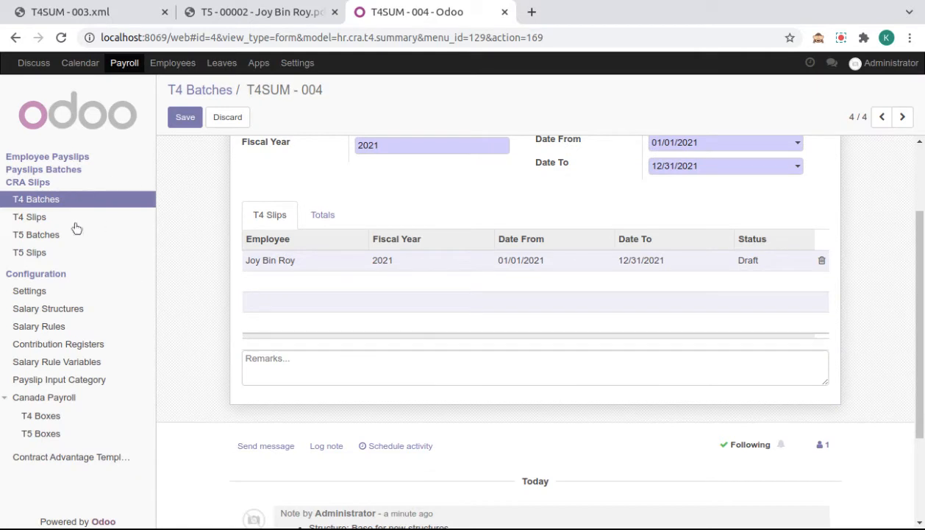
- Save batch T4SUM - 004 and open draft slip T4 - 00005 from the T4 Slips list
left_click(185, 117)
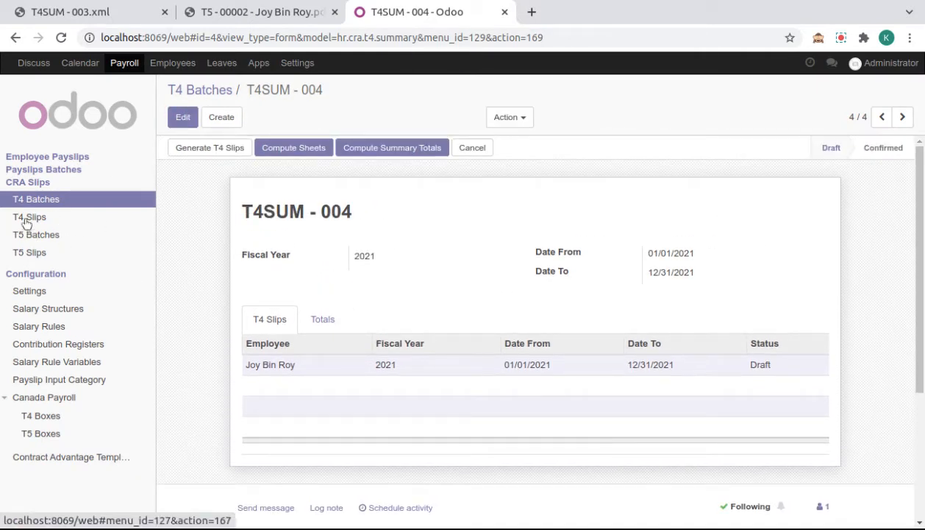
left_click(29, 216)
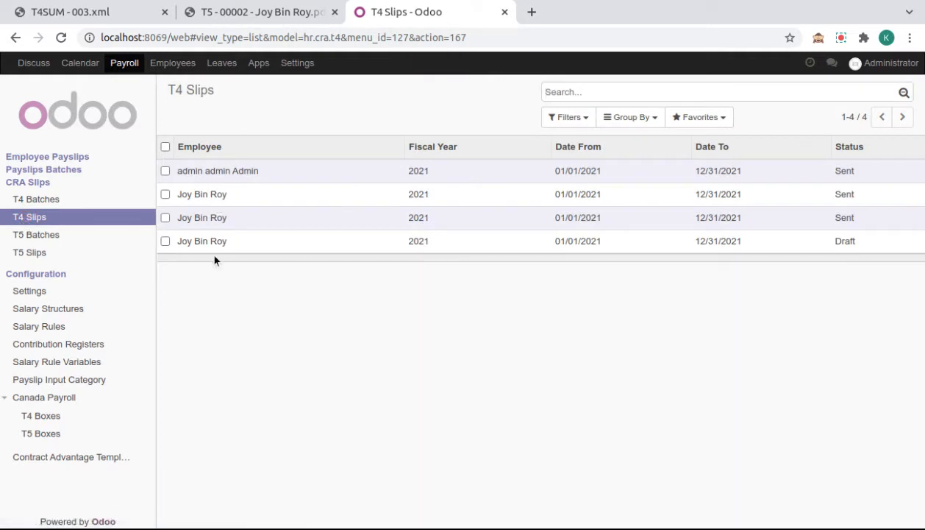
left_click(202, 241)
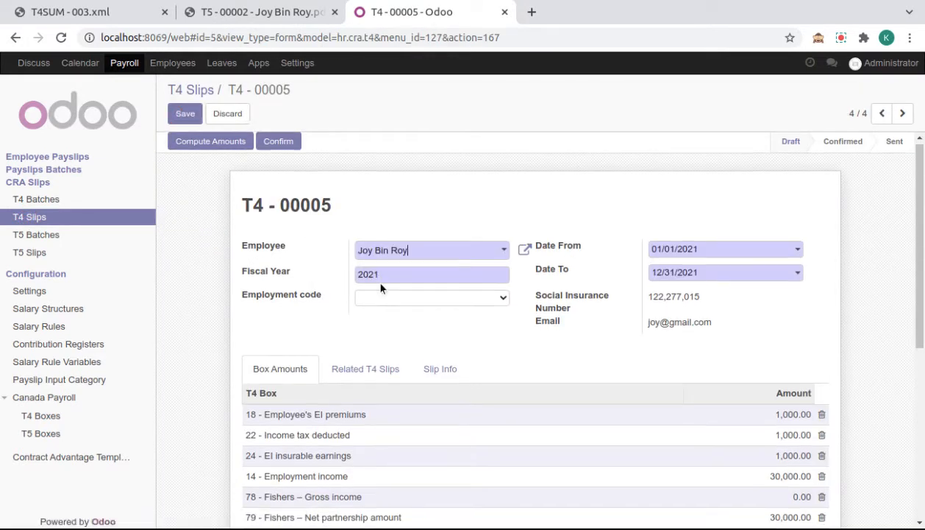
scroll("down", 3)
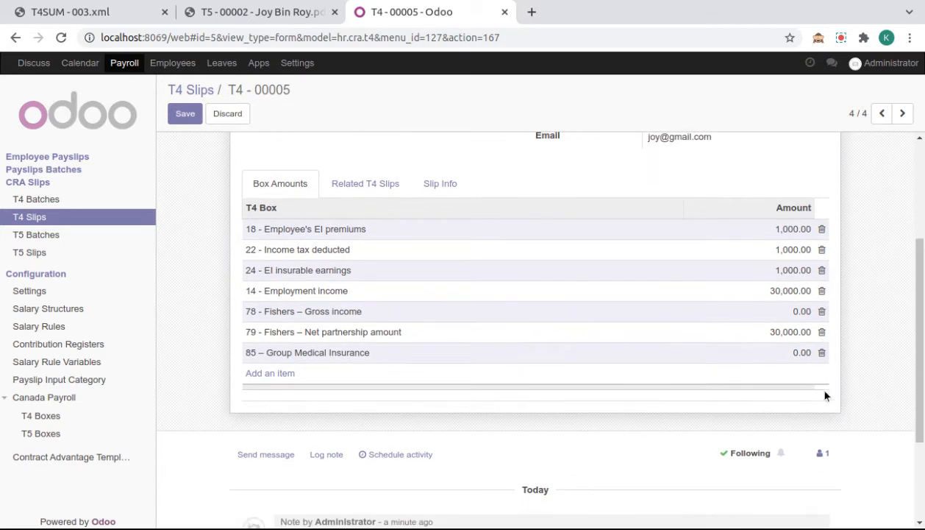
mouse_move(752, 224)
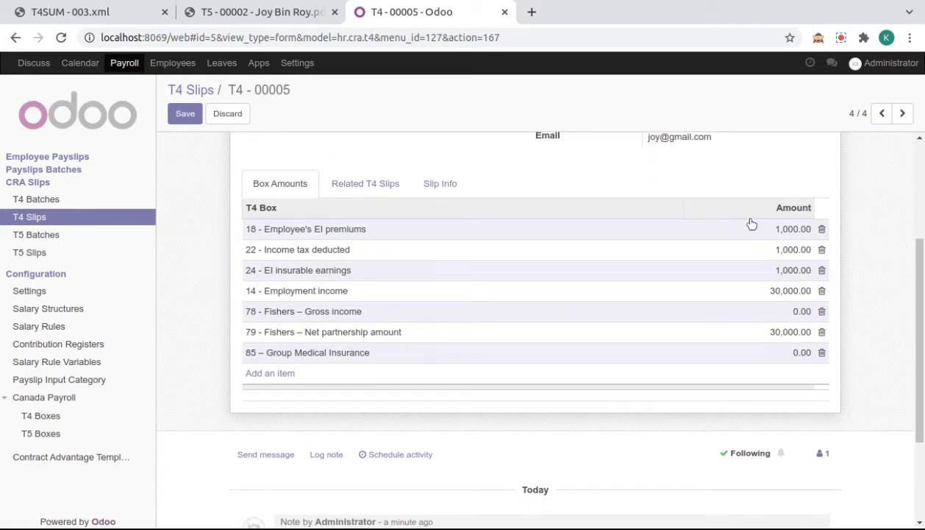
- Review Box 22 income tax and the Slip Info company details, then return to T4 Batches
left_click(297, 249)
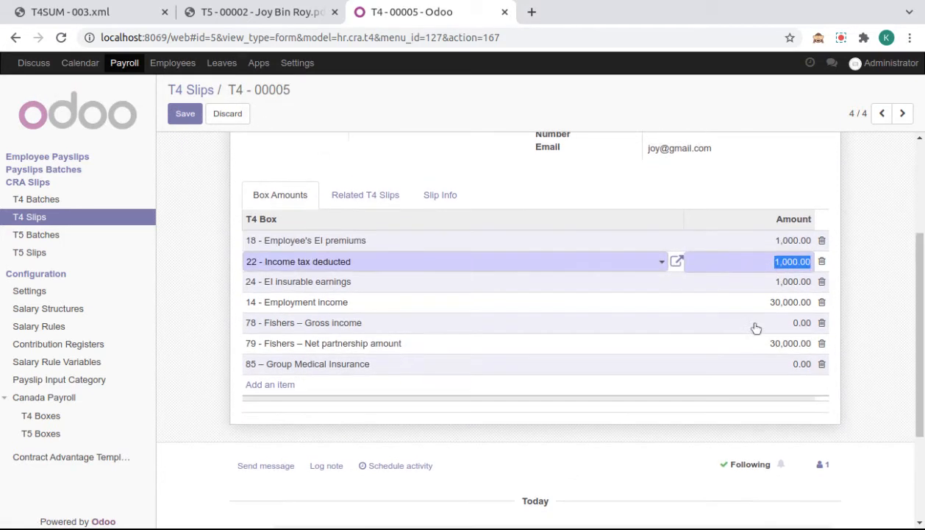
left_click(440, 371)
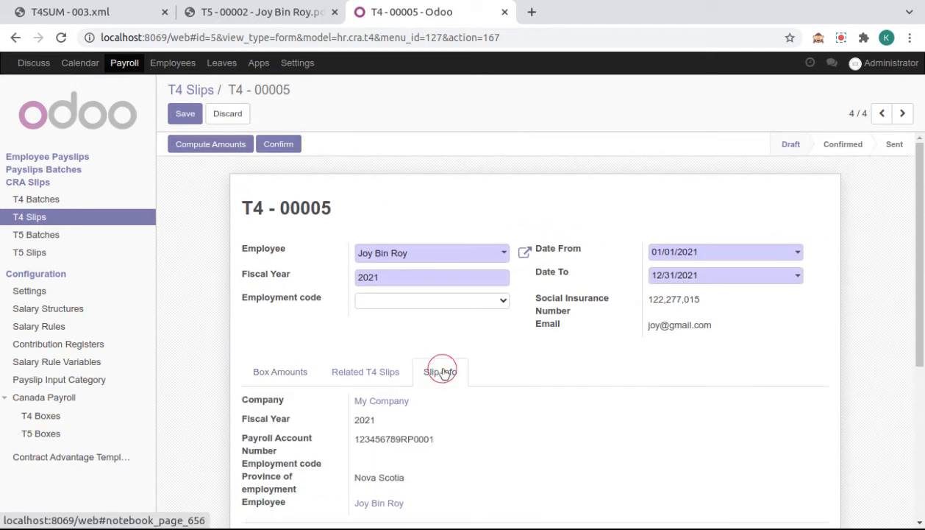
scroll("down", 3)
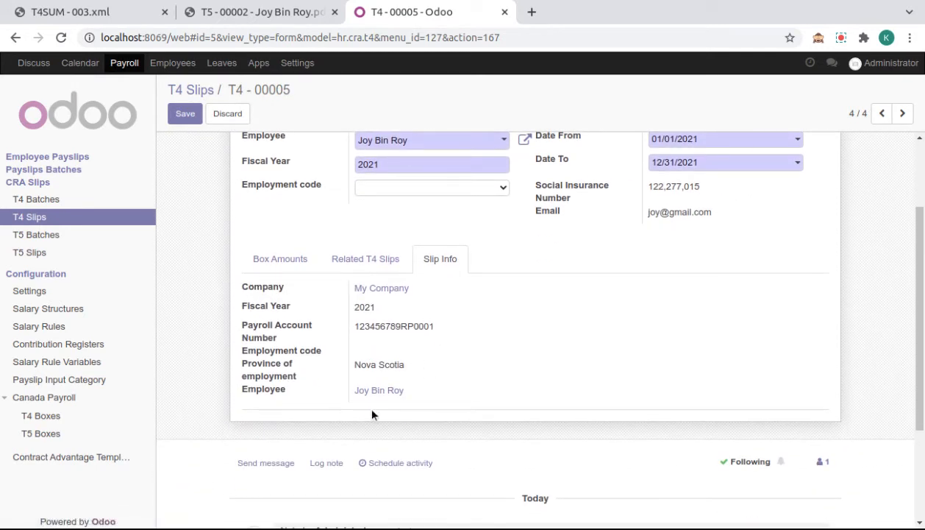
mouse_move(377, 355)
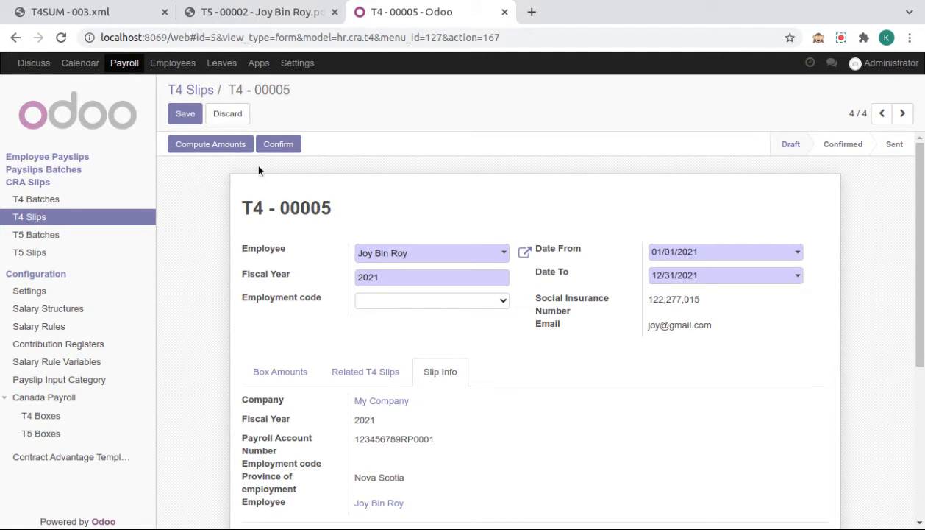
mouse_move(279, 371)
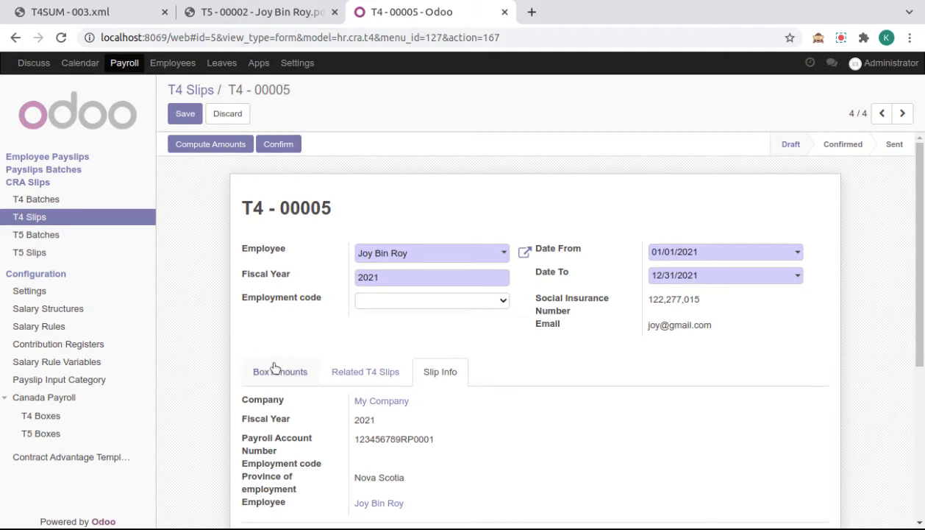
left_click(279, 371)
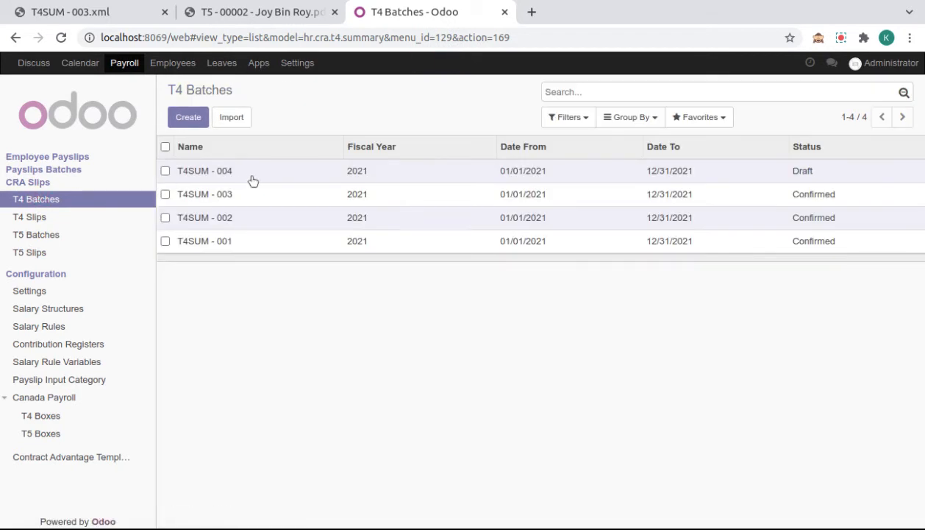
- Recompute T4SUM - 004 summary totals: 30,000.00 income, 1,000.00 EI premiums, 1,000.00 income tax
left_click(204, 171)
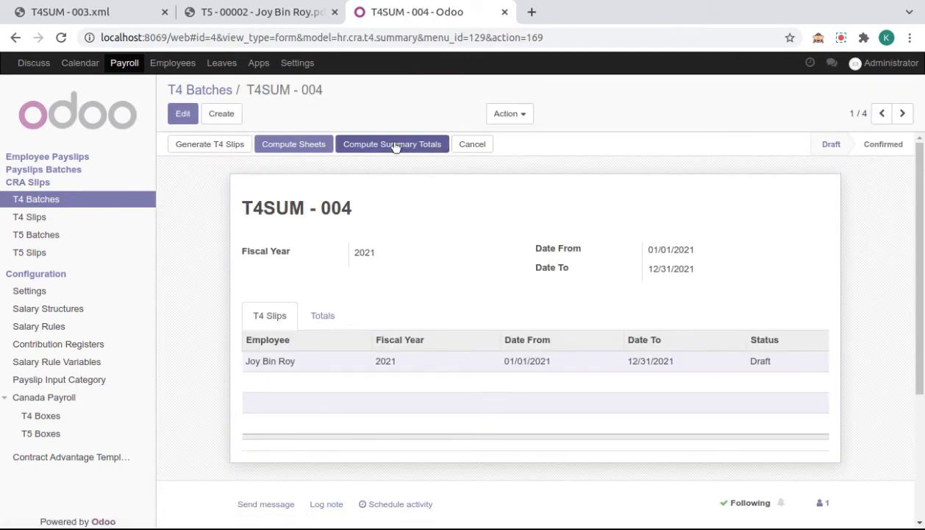
left_click(392, 143)
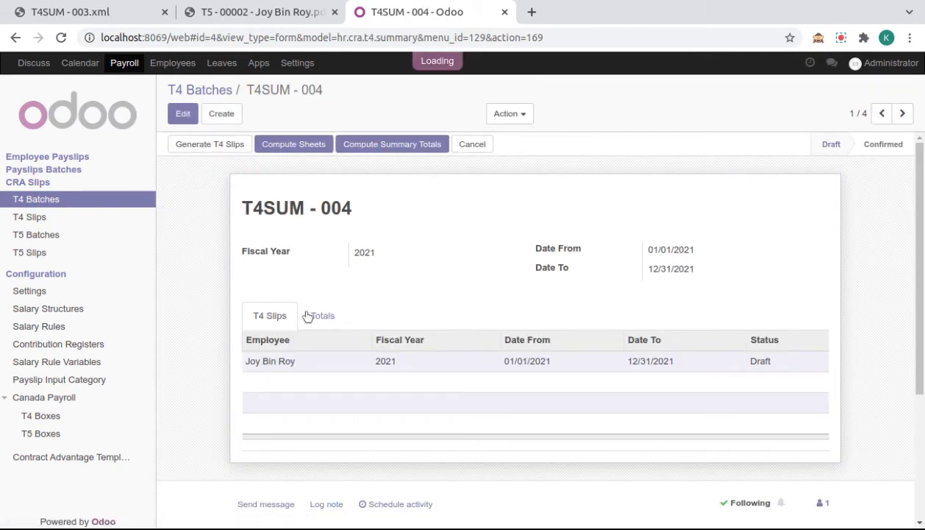
left_click(322, 315)
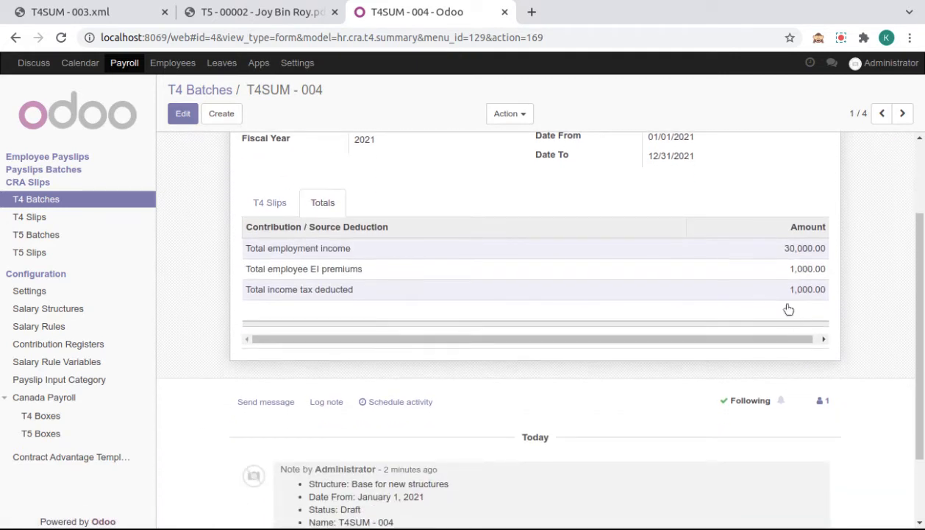
mouse_move(803, 274)
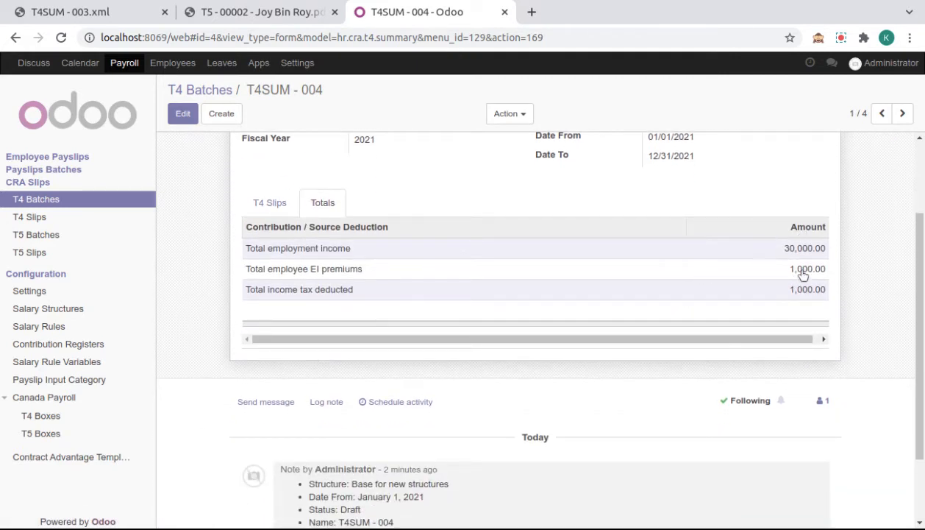
- Review the batch's included T4 slip details and close them
left_click(269, 202)
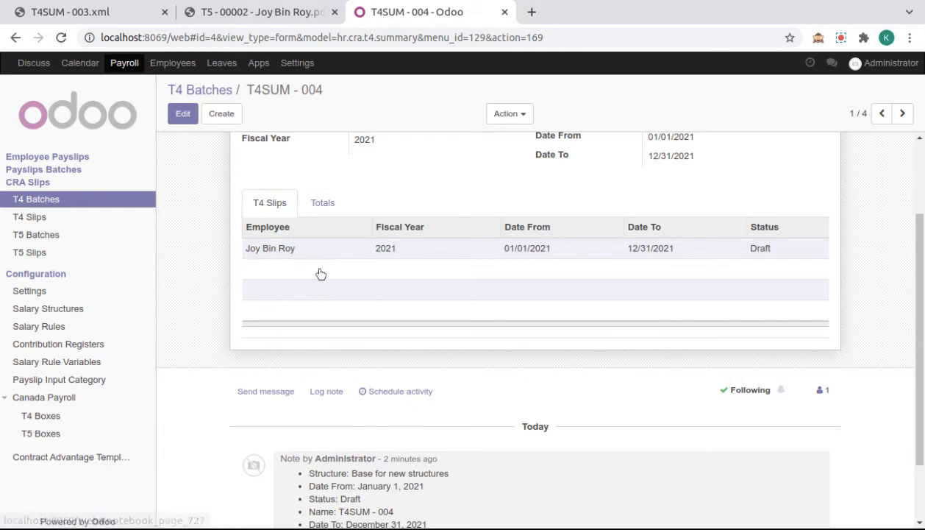
left_click(270, 248)
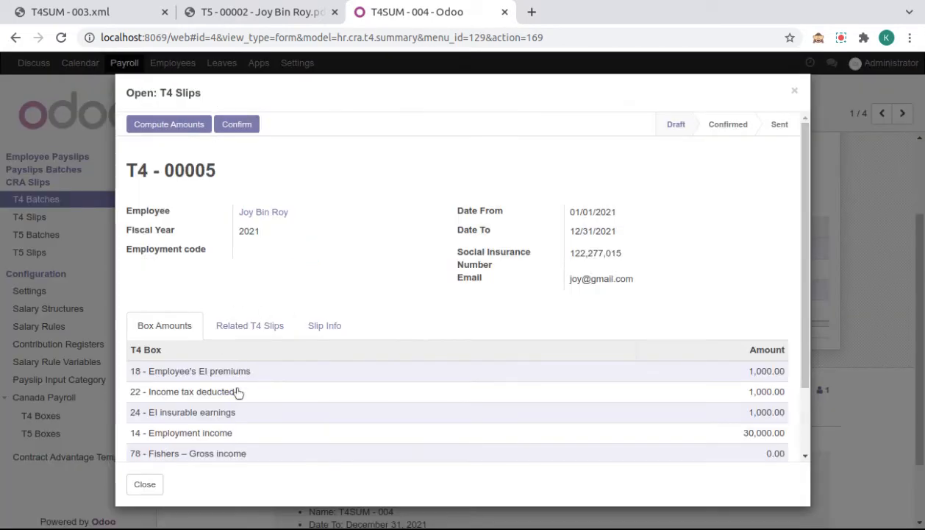
left_click(145, 484)
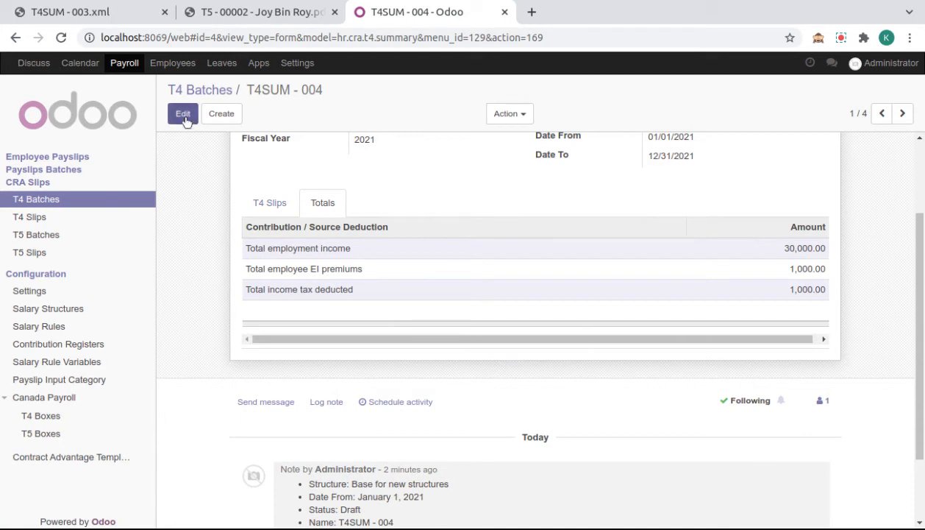
- Edit the batch, review the Total employment income line unchanged, leaving the T4 slip Confirmed
left_click(183, 113)
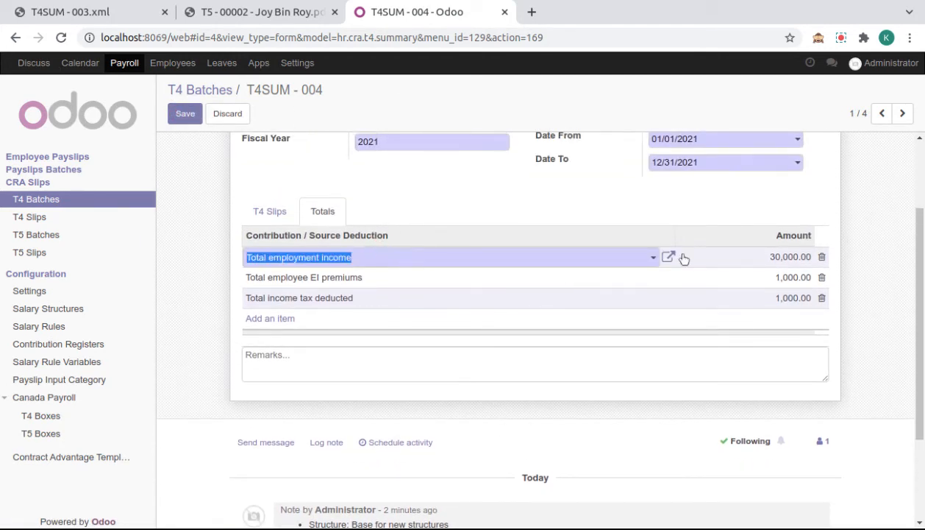
left_click(668, 256)
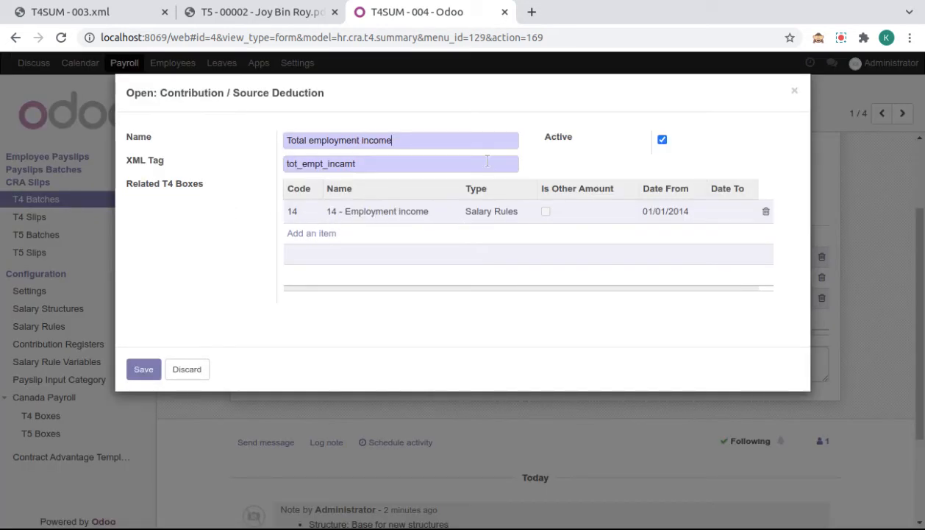
left_click(187, 368)
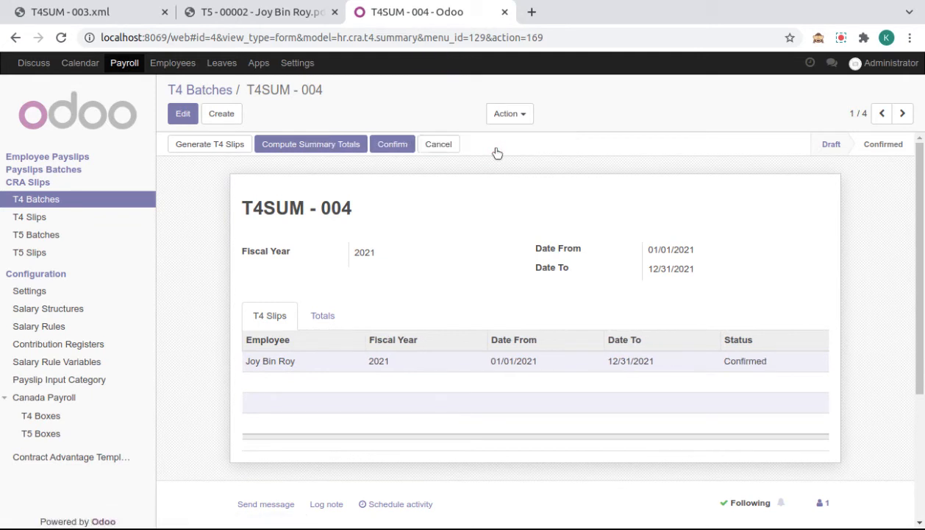
scroll("down", 3)
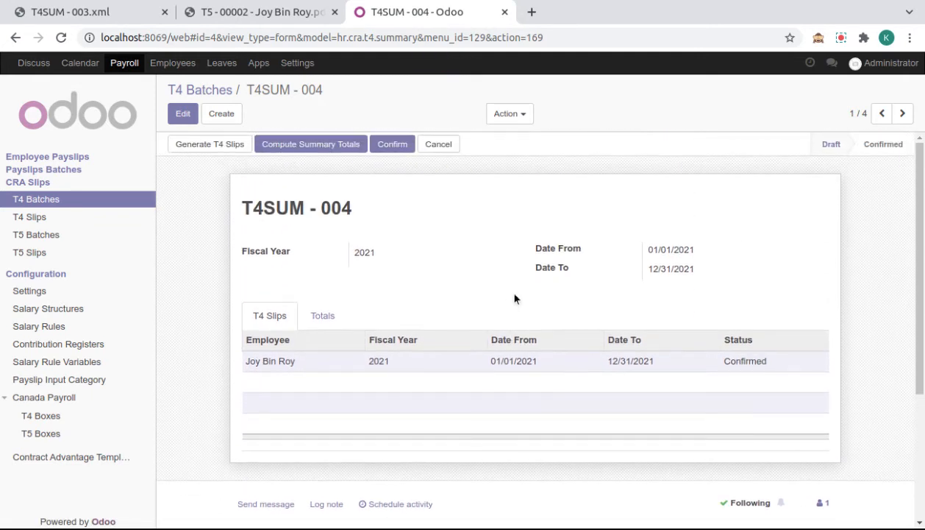
mouse_move(526, 291)
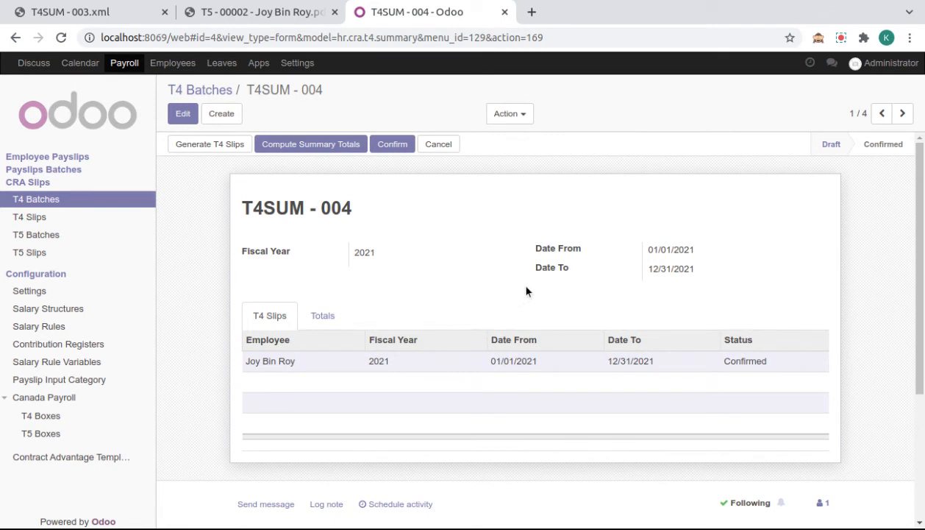
mouse_move(528, 286)
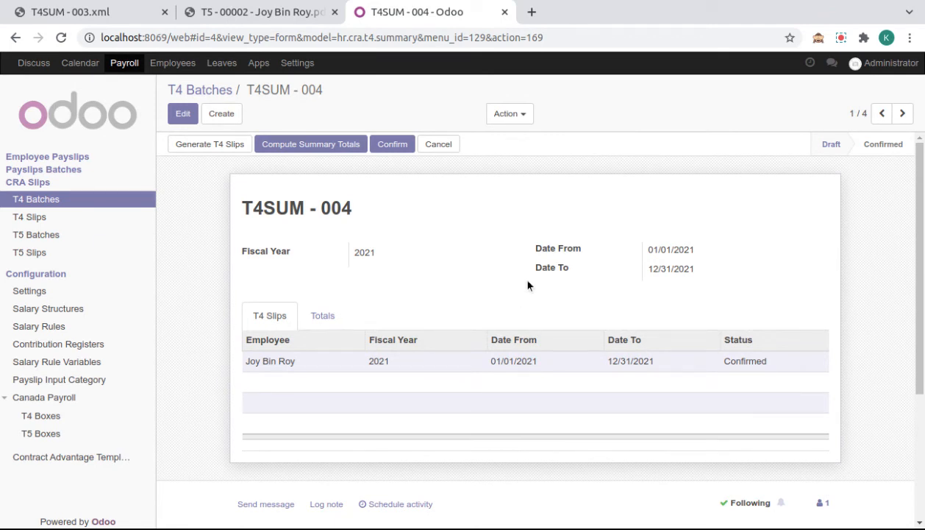
mouse_move(494, 268)
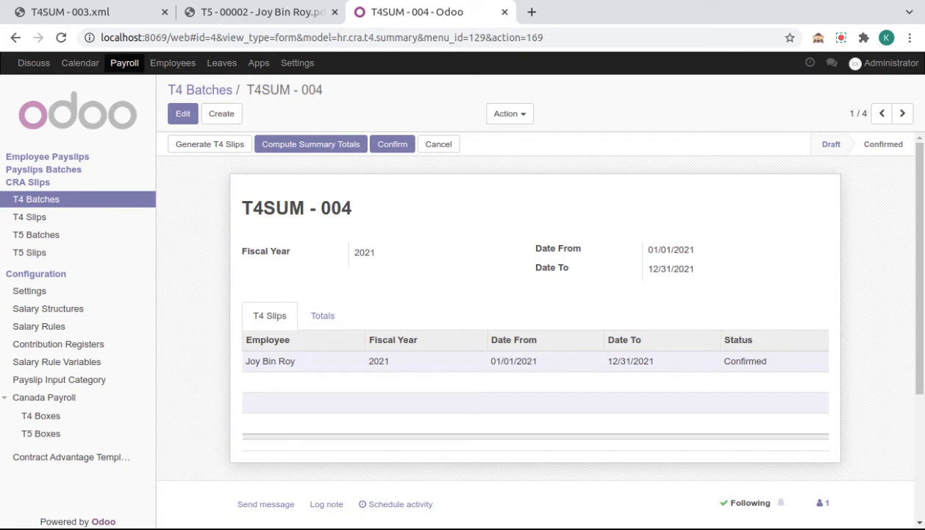
mouse_move(465, 203)
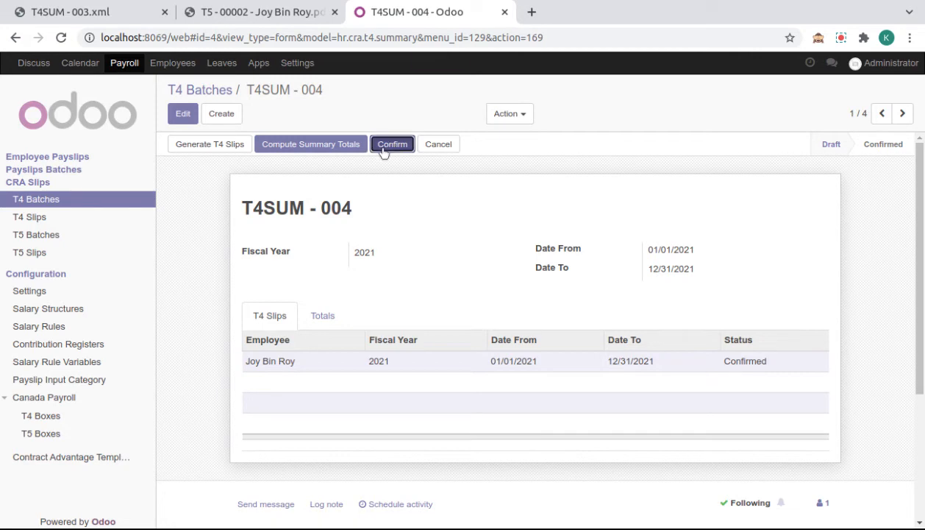
left_click(392, 143)
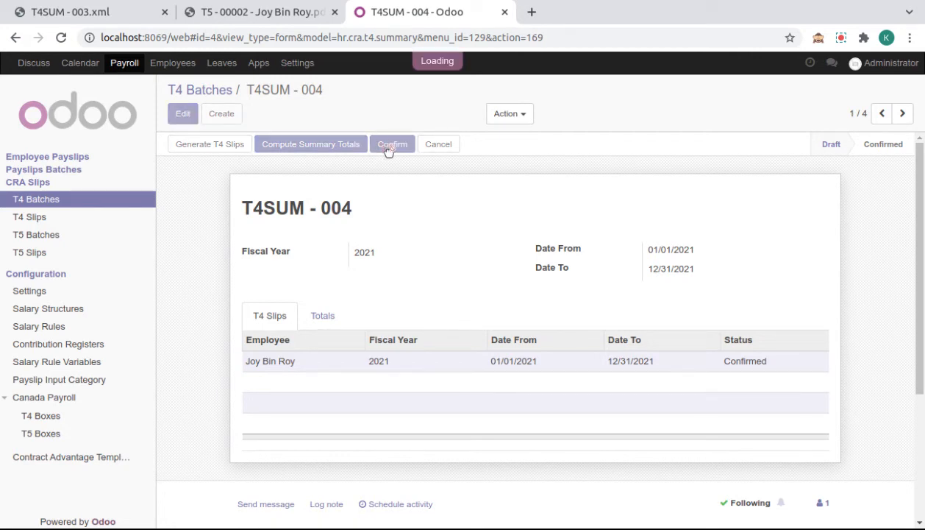
left_click(392, 143)
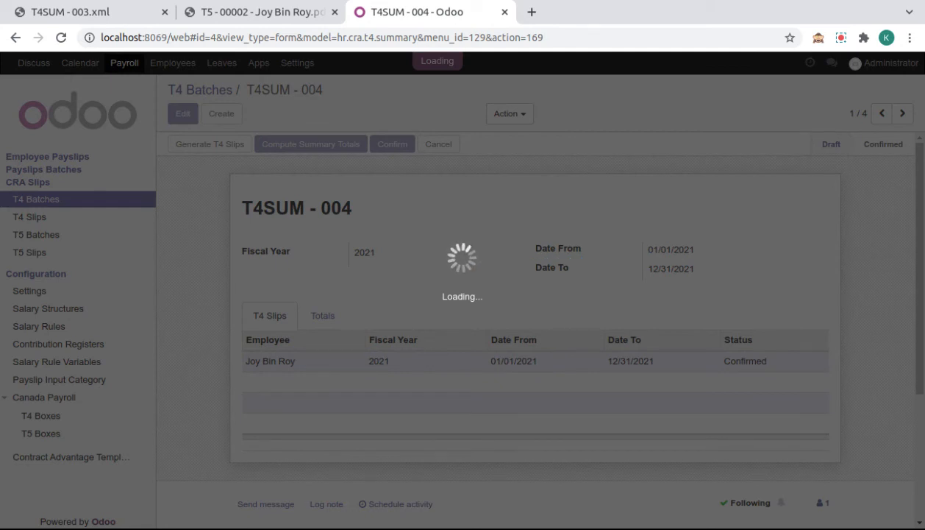
left_click(392, 144)
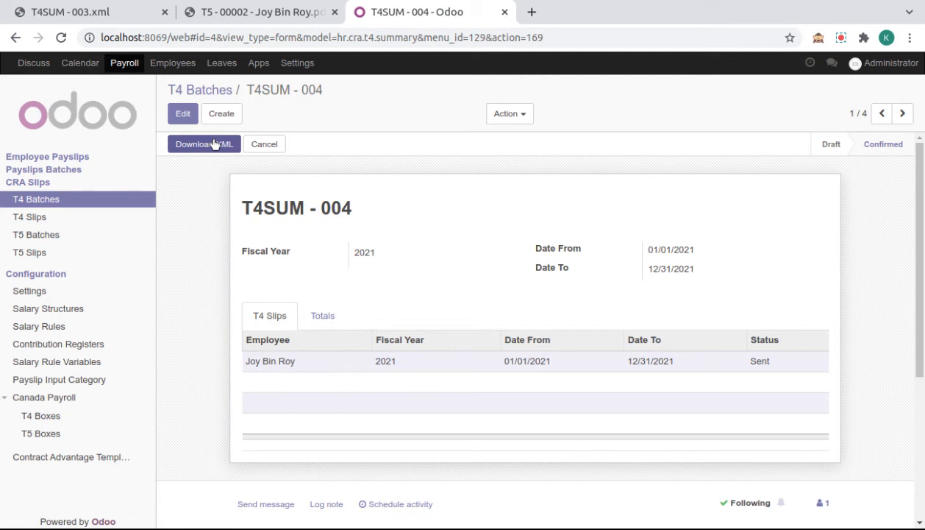
mouse_move(215, 151)
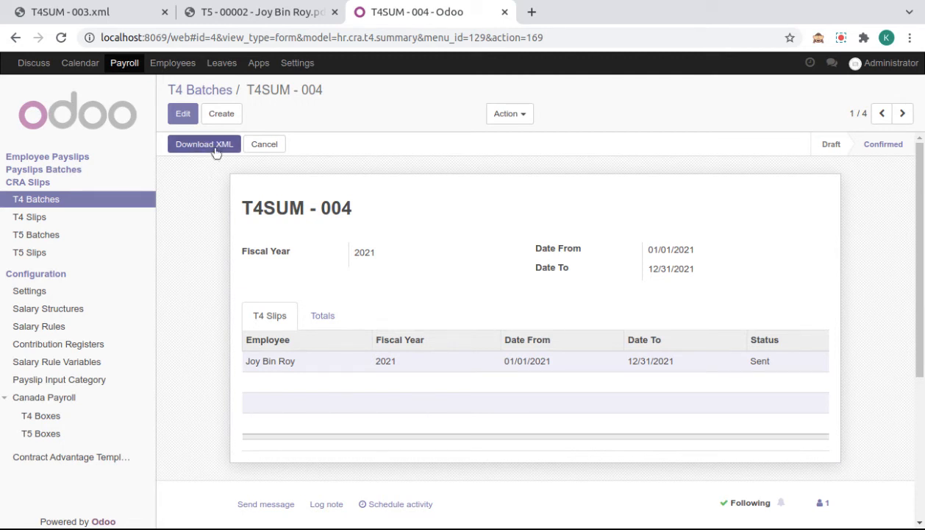
- Download the T4SUM - 004 XML, view its CRA submission tree, and return to Odoo
left_click(203, 144)
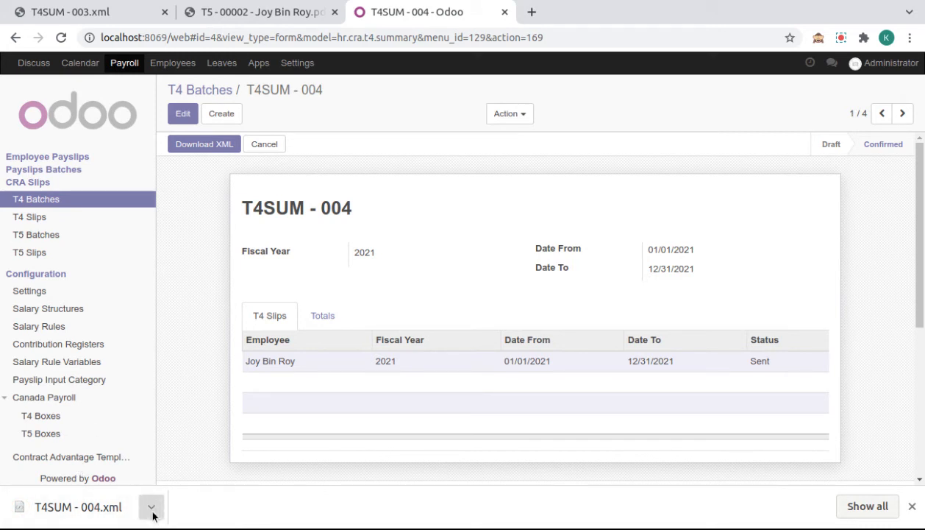
left_click(152, 506)
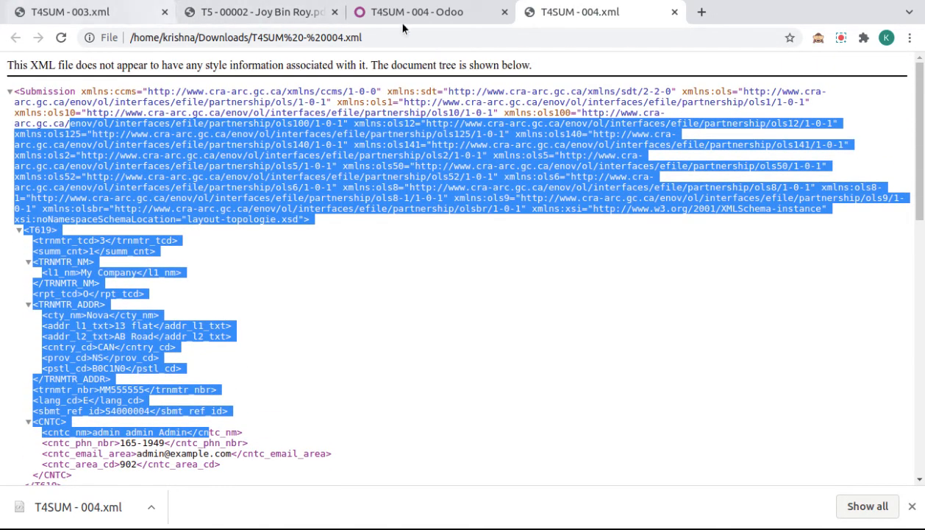
left_click(412, 12)
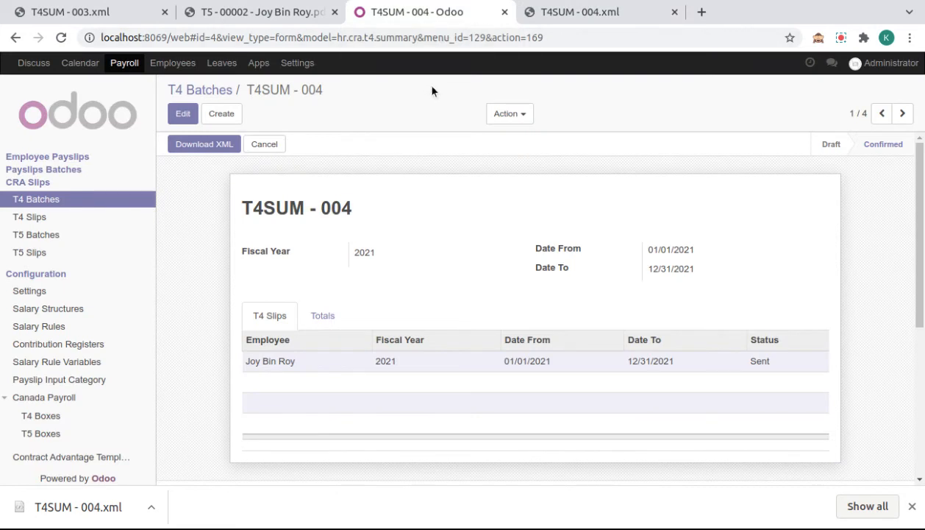
mouse_move(395, 100)
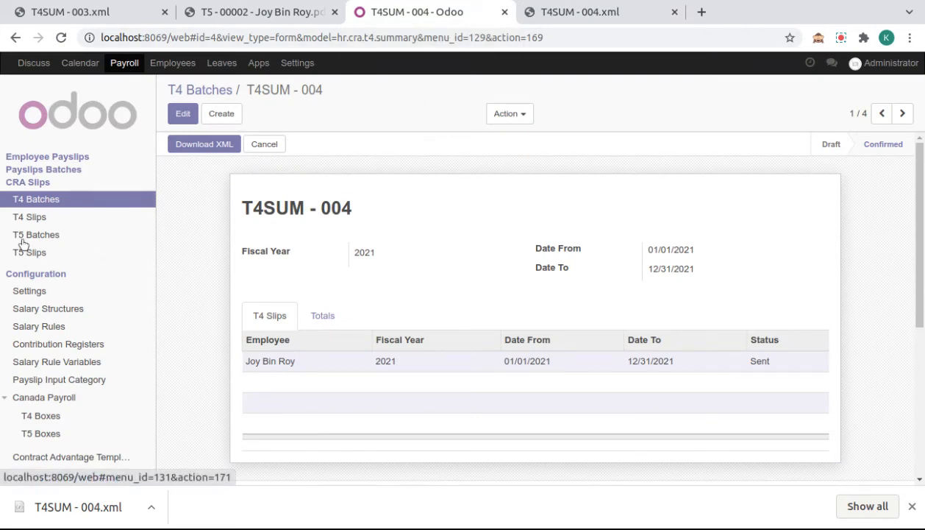
left_click(36, 234)
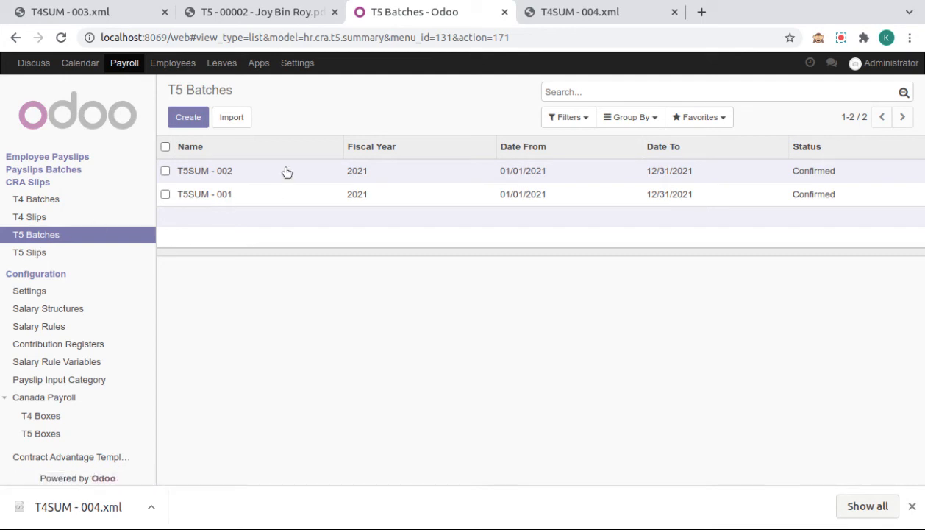
left_click(204, 171)
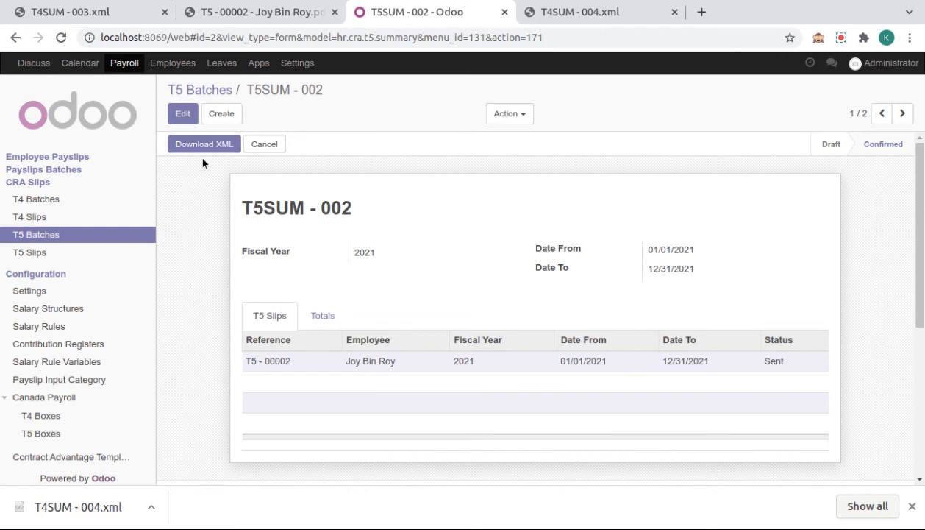
mouse_move(302, 245)
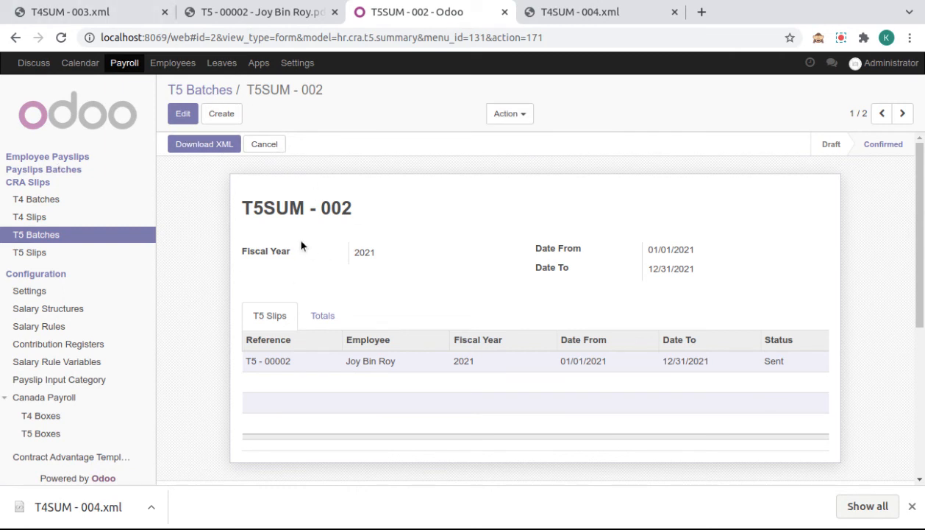
left_click(30, 252)
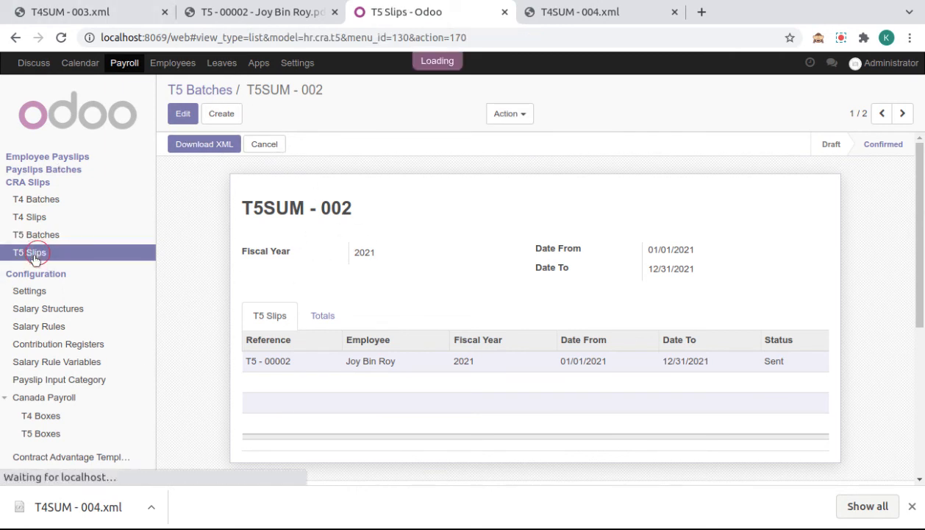
left_click(29, 252)
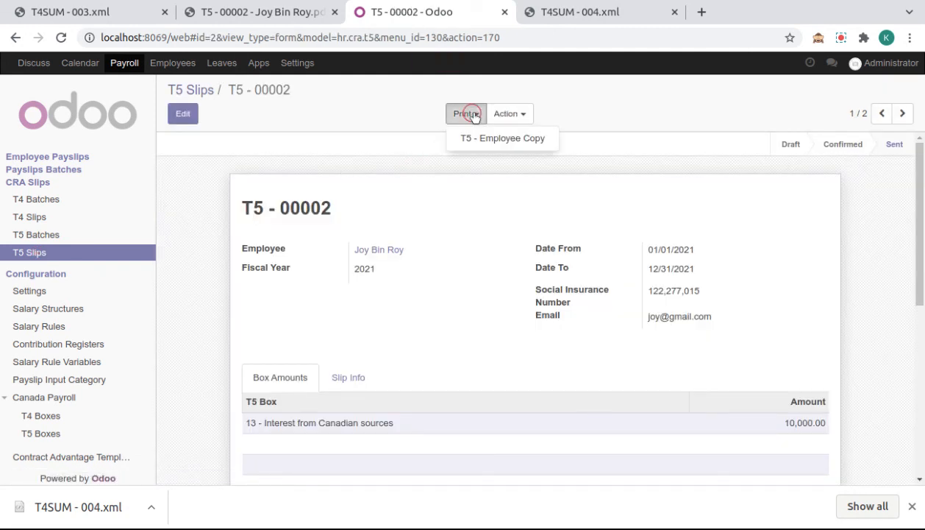
mouse_move(484, 144)
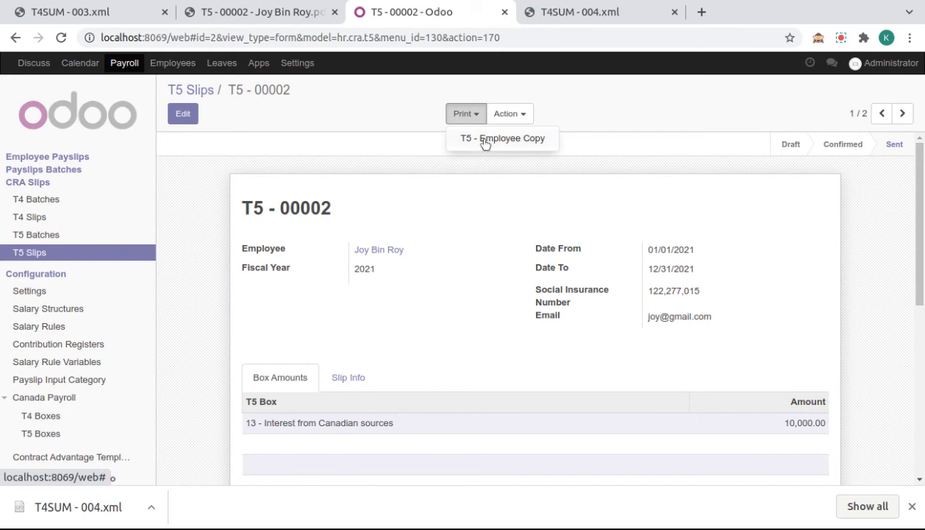
left_click(503, 139)
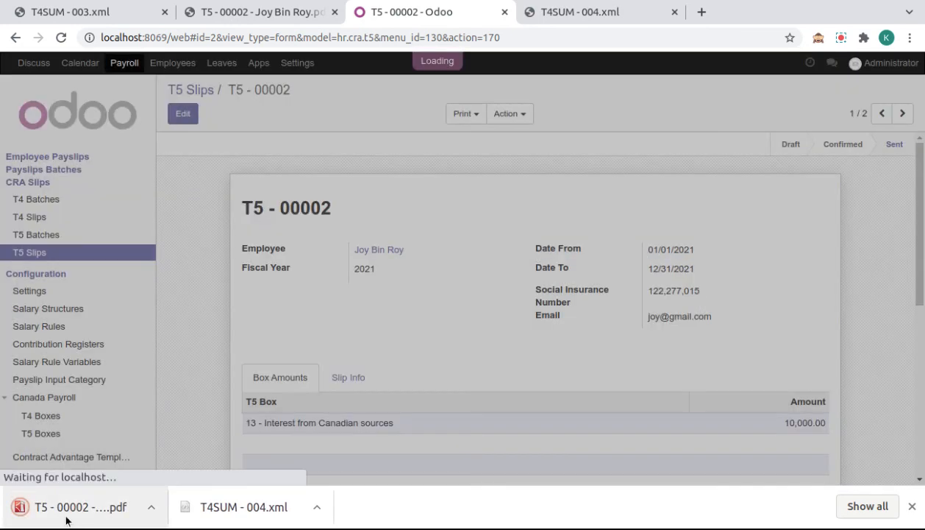
left_click(81, 507)
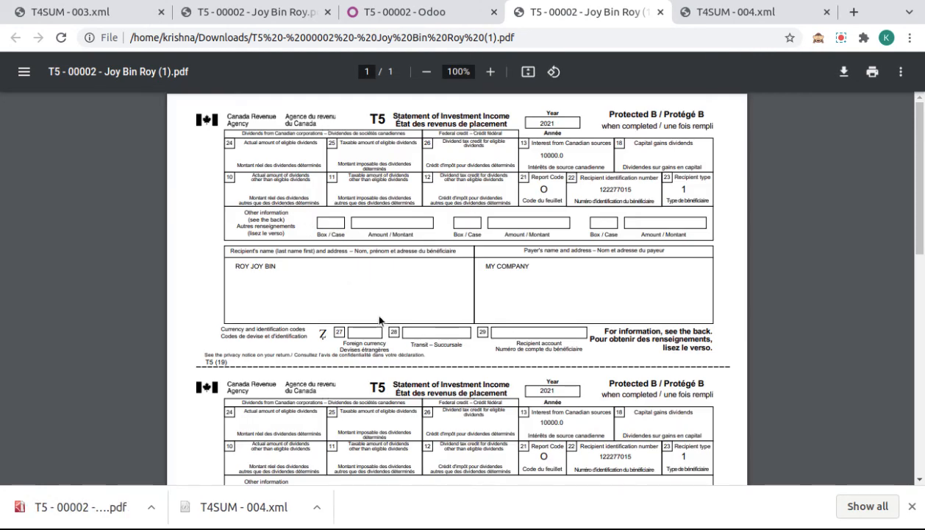
scroll("down", 3)
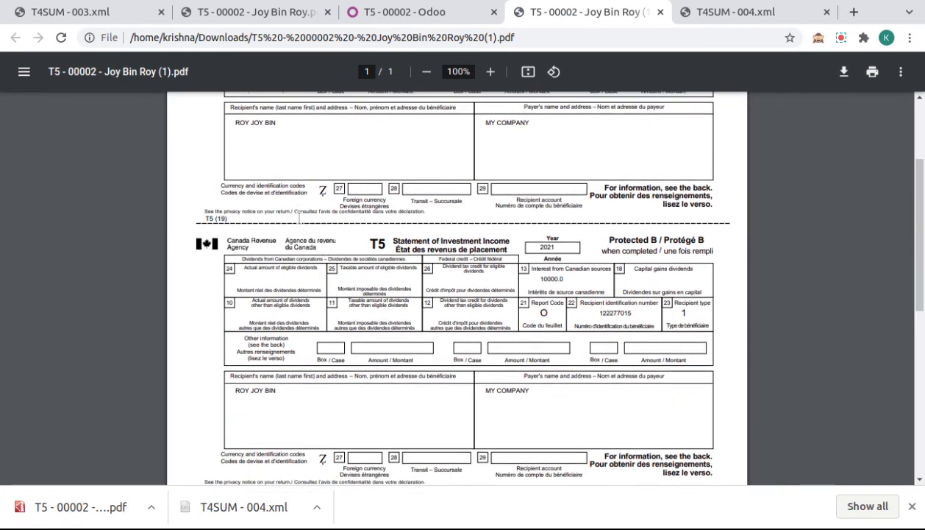
scroll("down", 3)
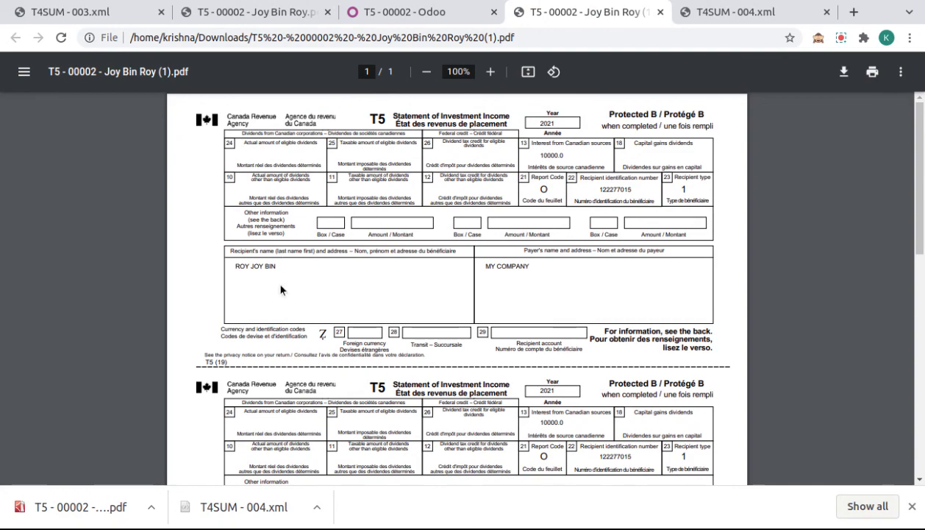
scroll("down", 3)
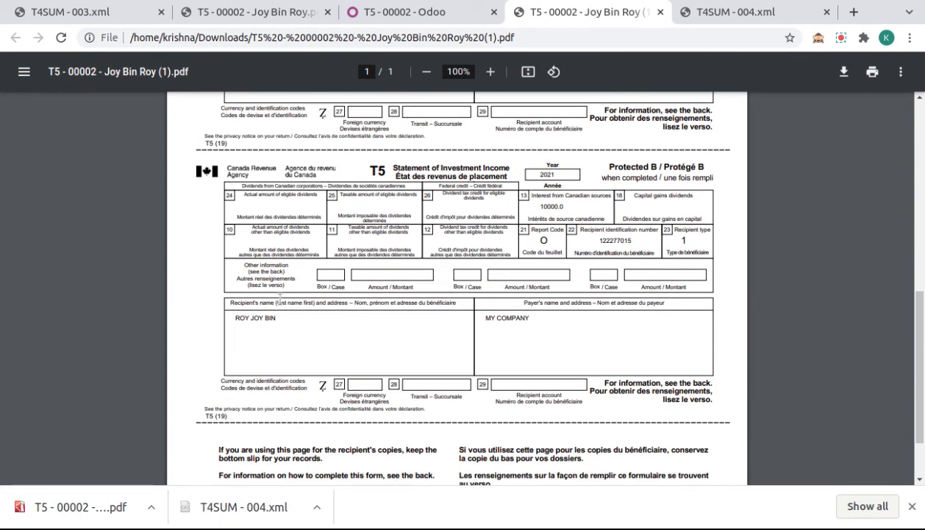
left_click(401, 12)
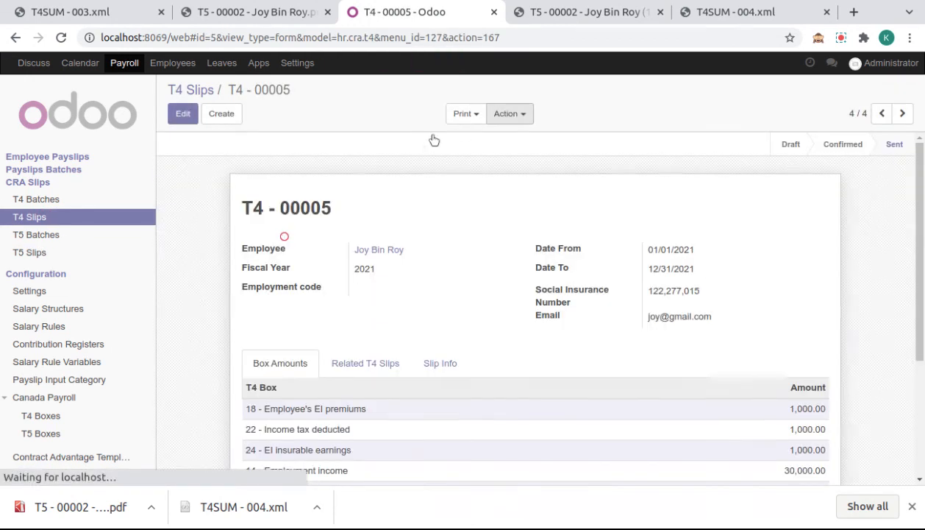
- Show the print options for slip T4 - 00005, offering the T4 employee copy
left_click(464, 113)
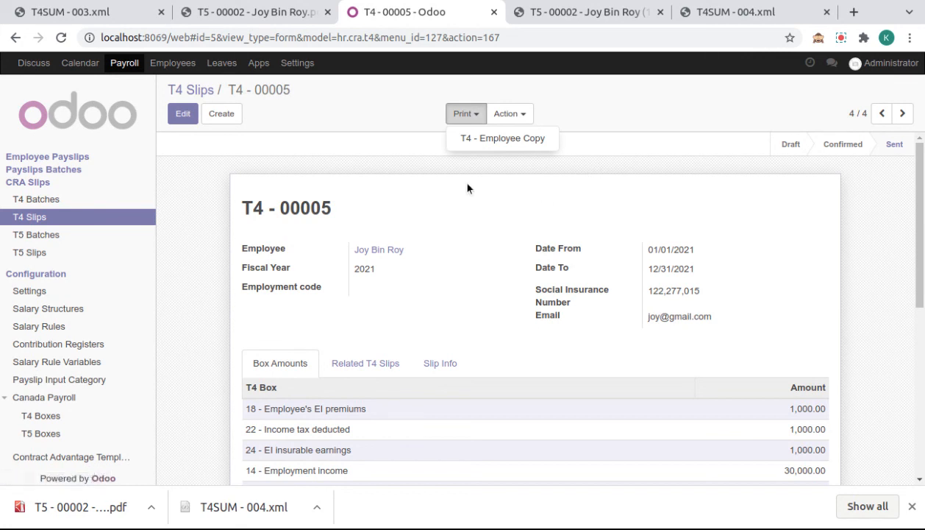